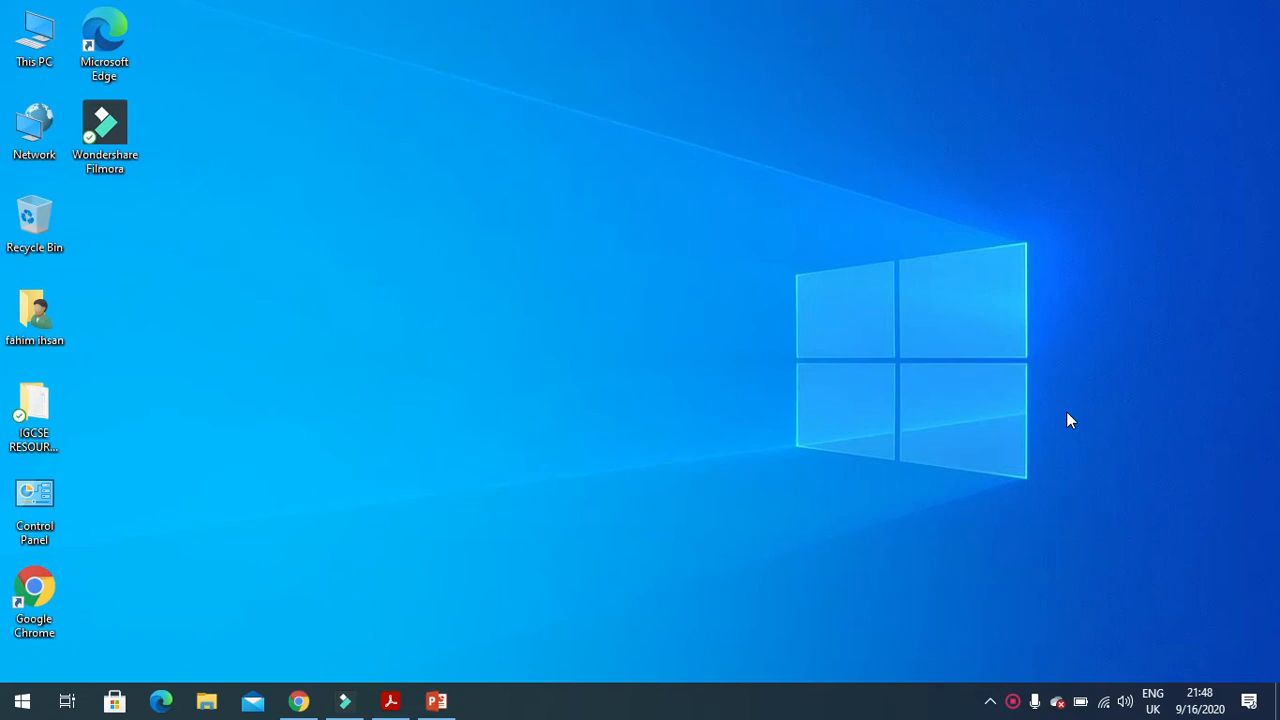
pyautogui.moveTo(860, 396)
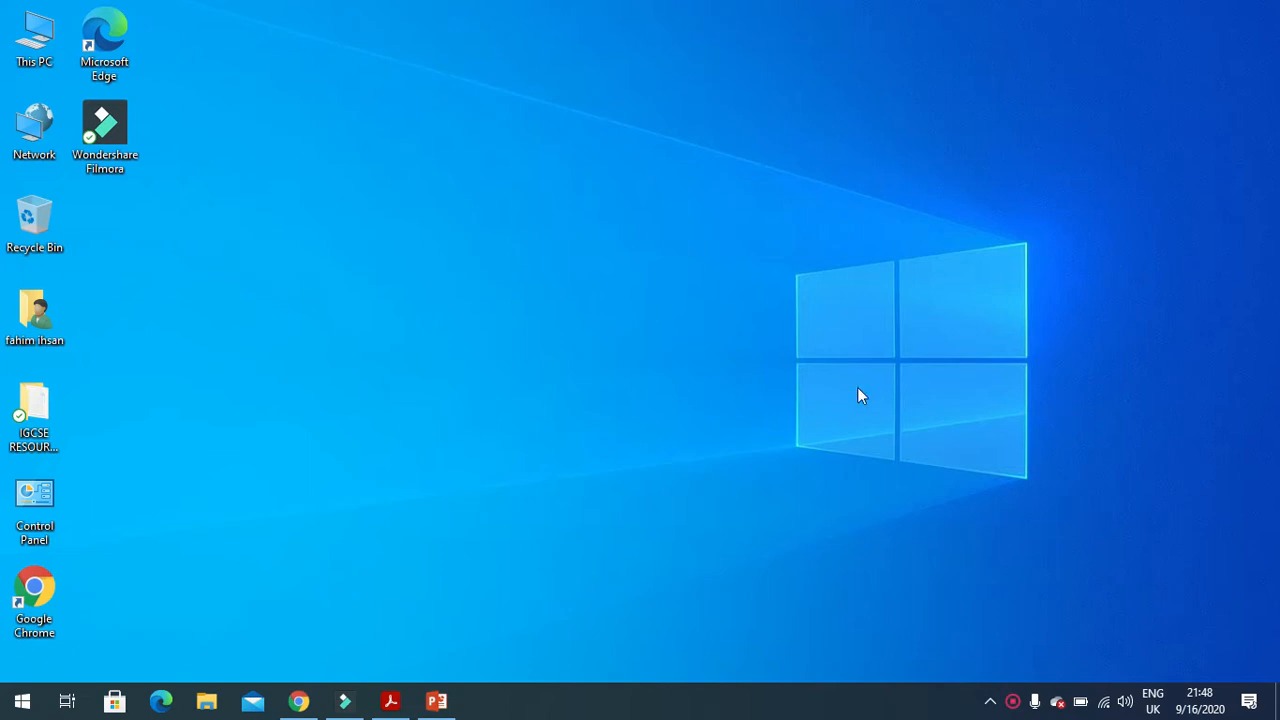
# Bring the ICT textbook PDF forward to read Task 19j and section 19.4.6 on transitions
pyautogui.click(390, 700)
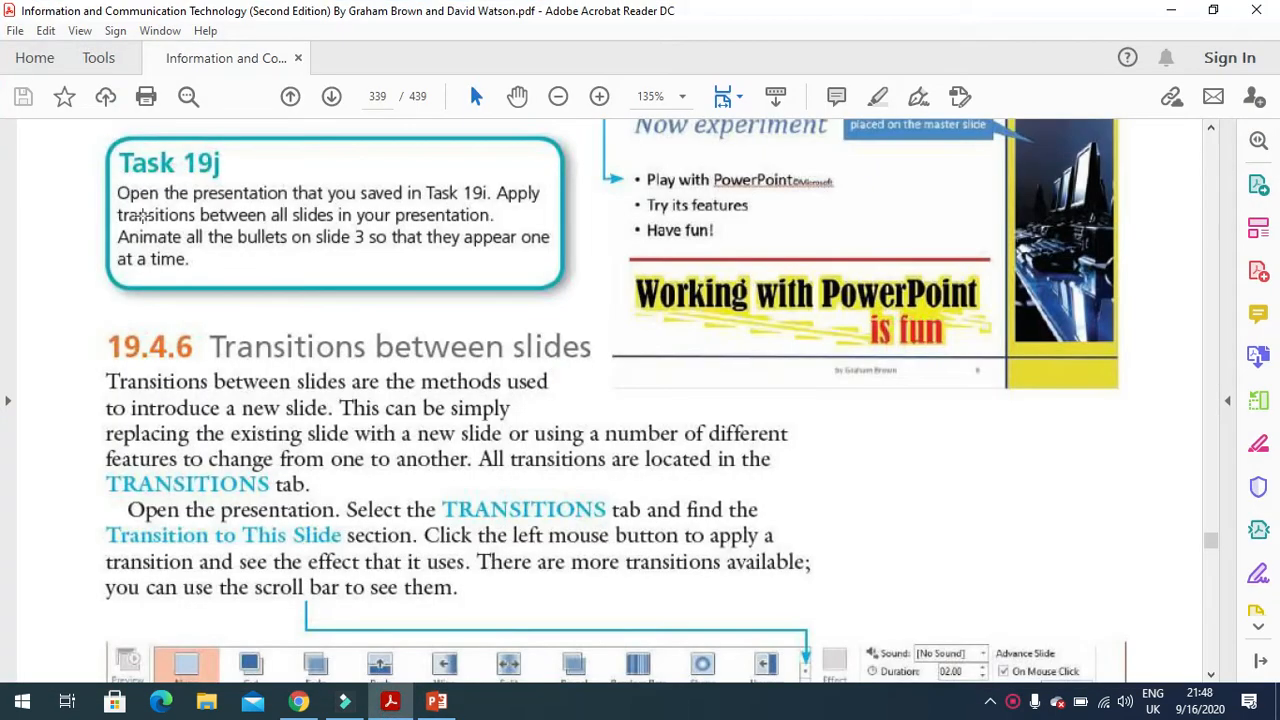
pyautogui.moveTo(300, 208)
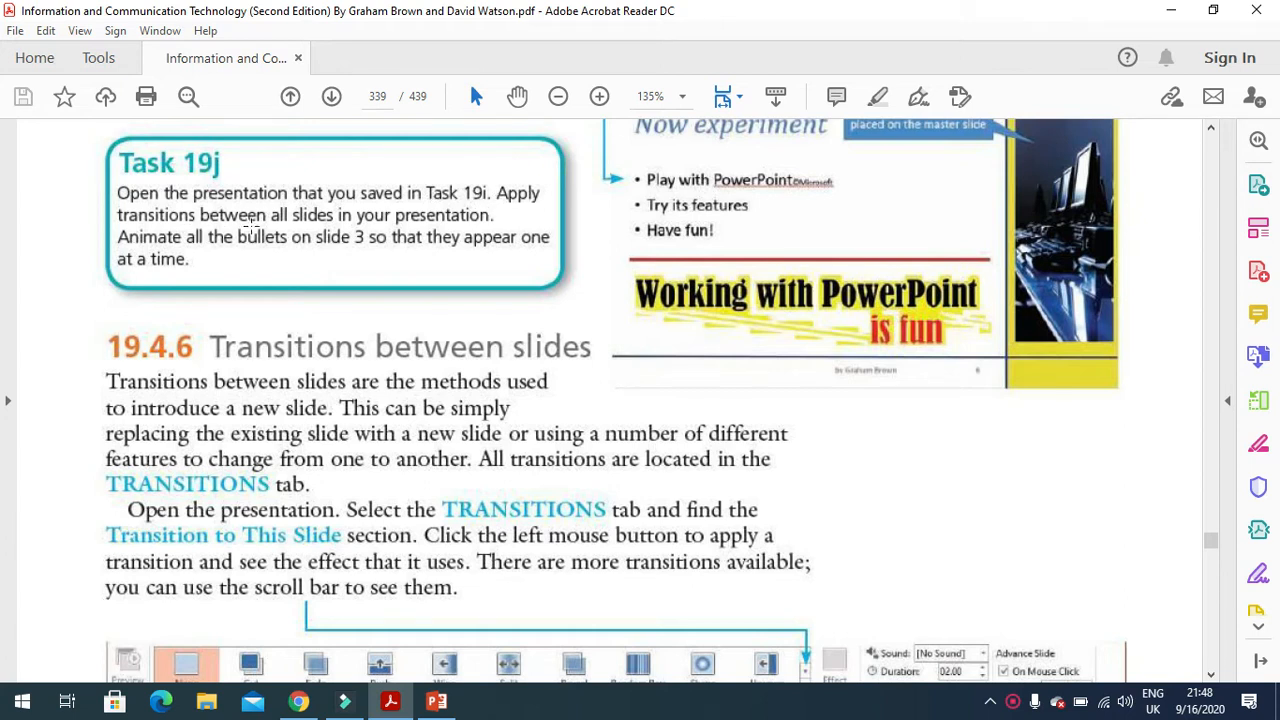
pyautogui.moveTo(430, 224)
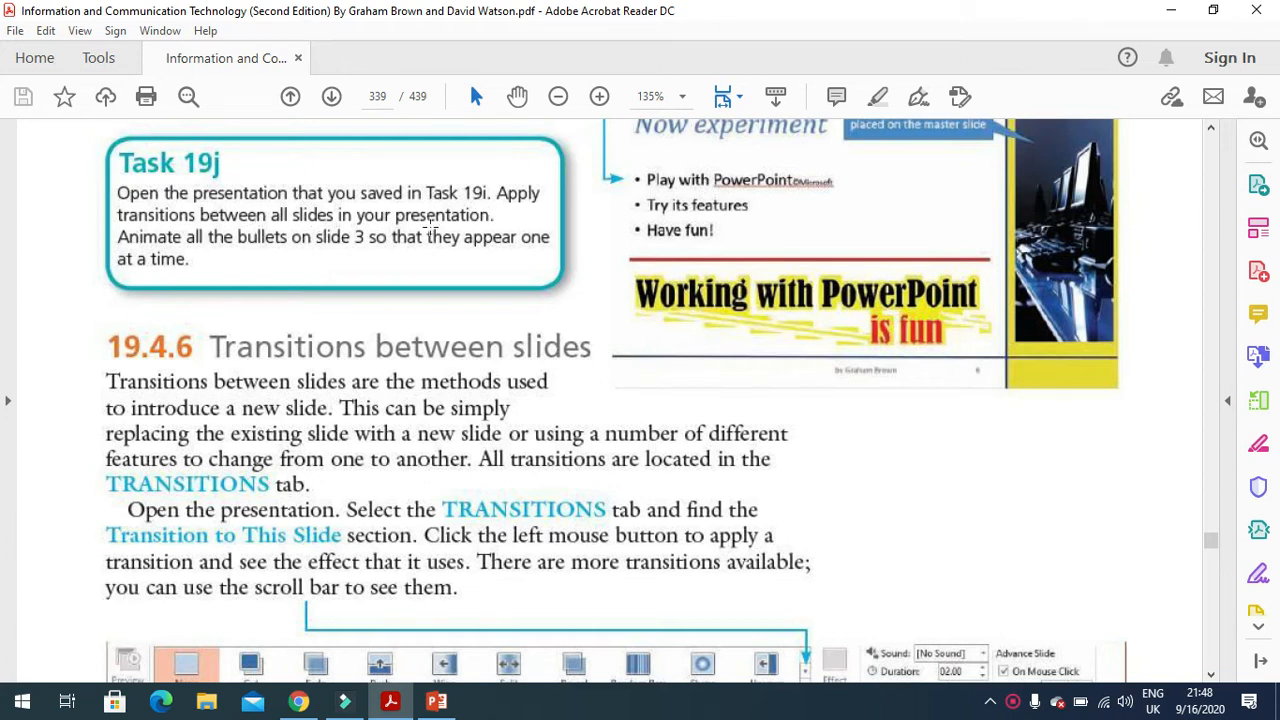
pyautogui.moveTo(224, 256)
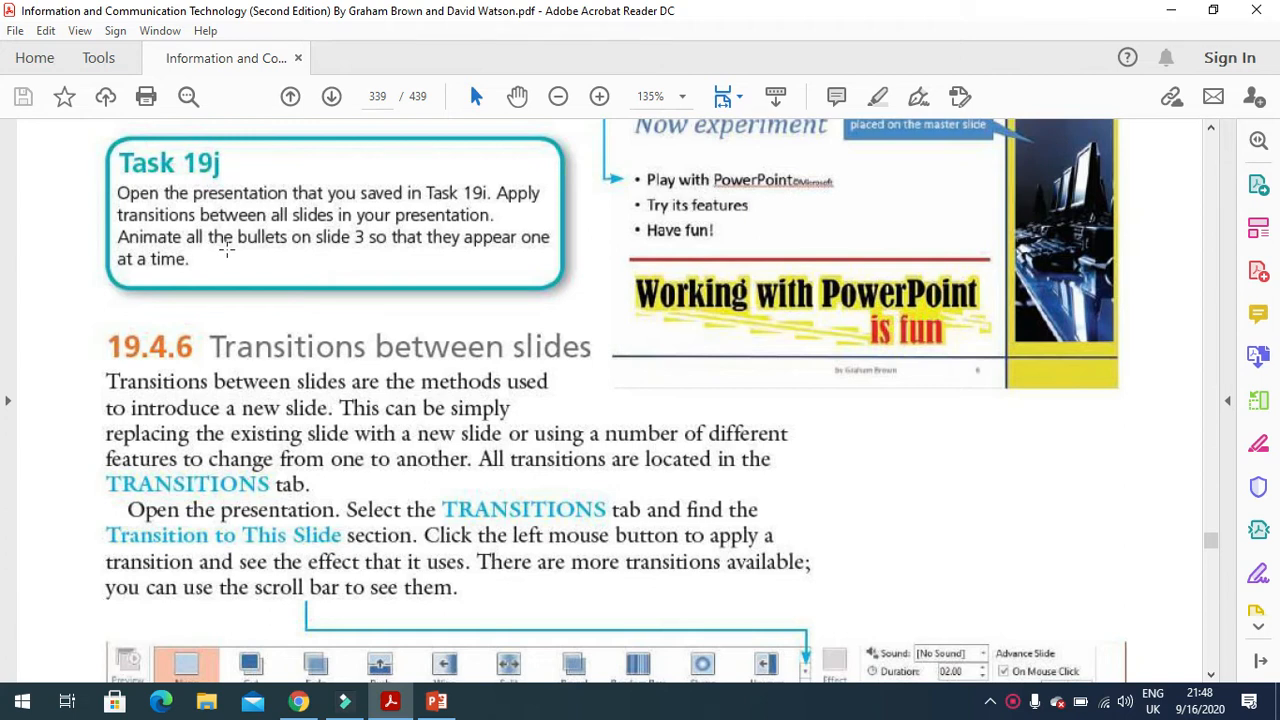
pyautogui.moveTo(336, 244)
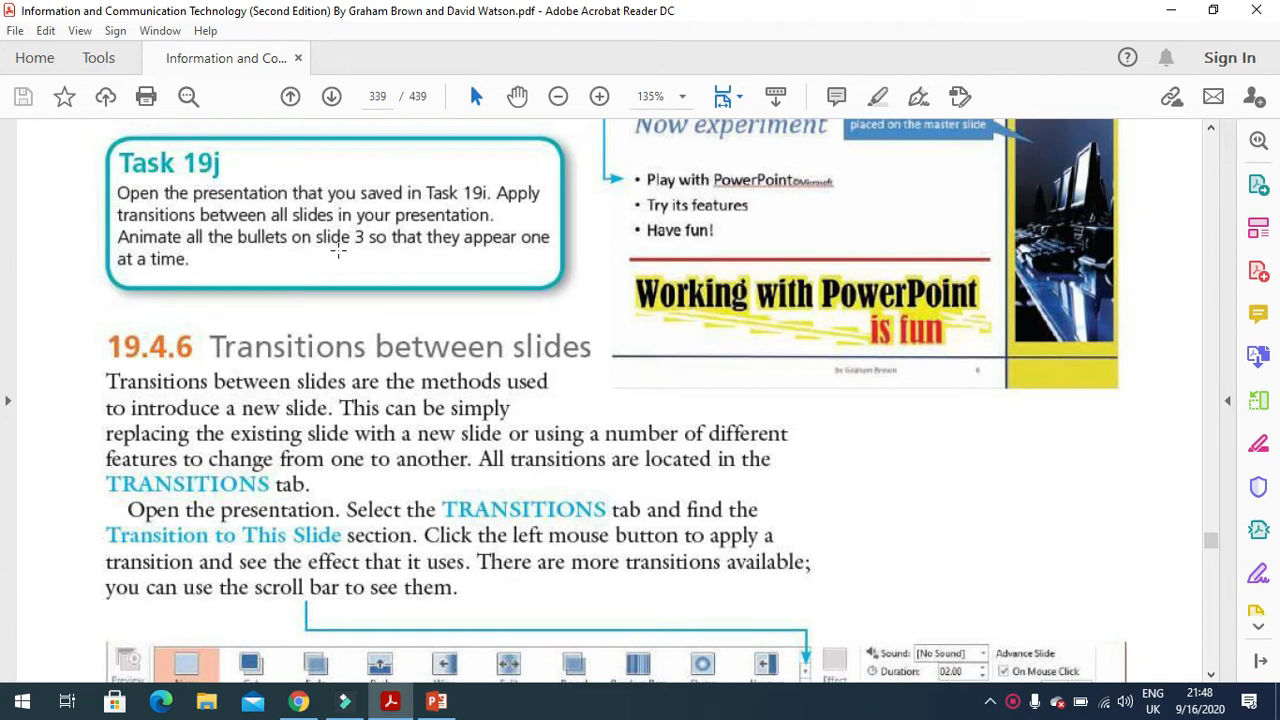
pyautogui.moveTo(548, 256)
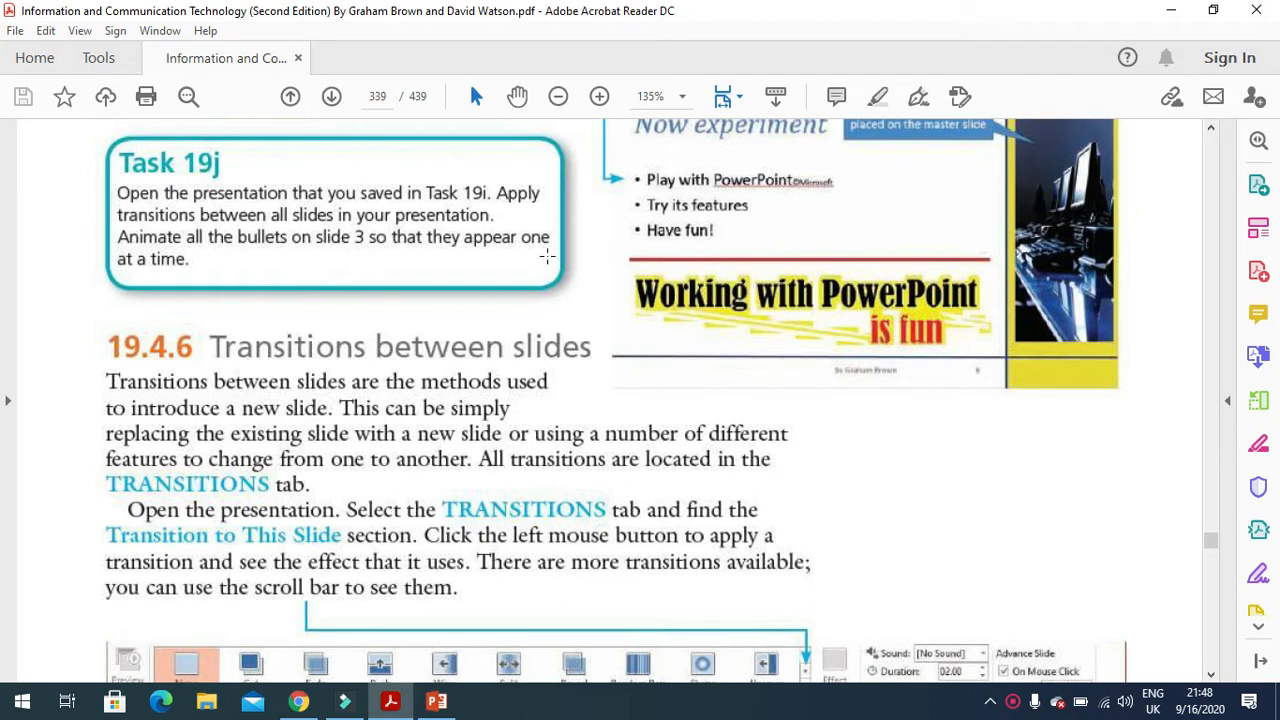
pyautogui.moveTo(528, 292)
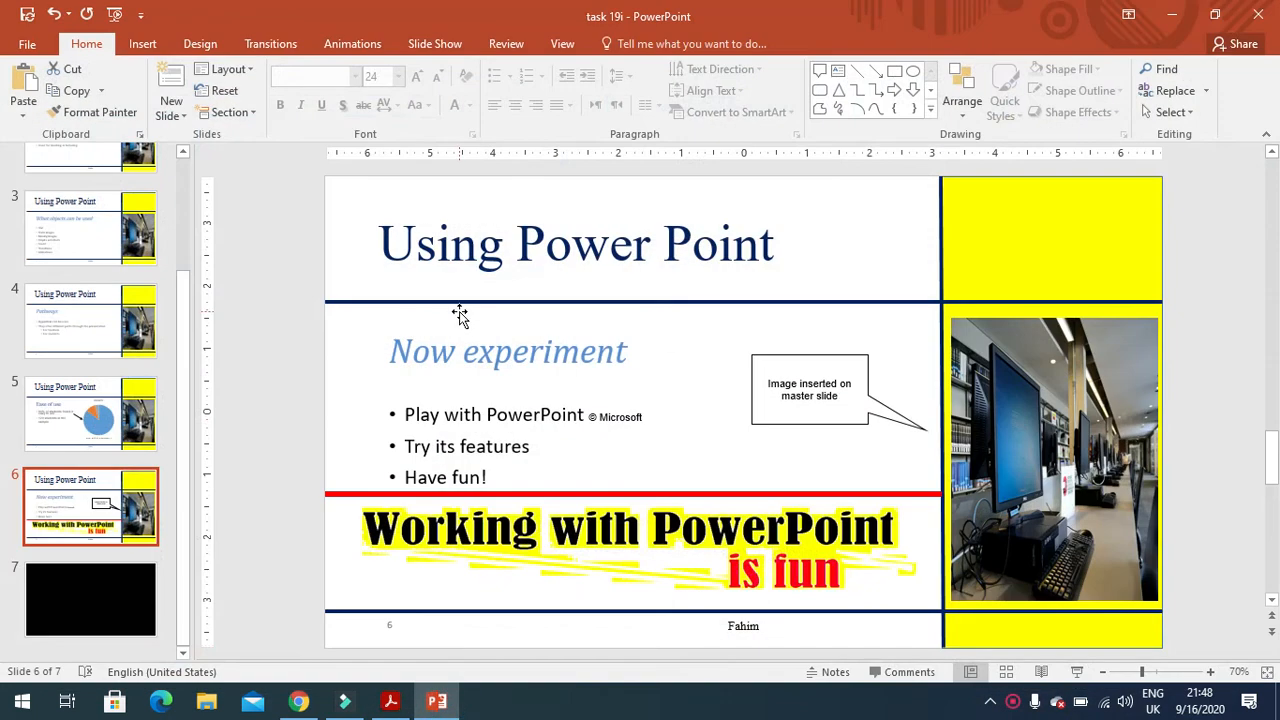
# Go to slide 3, What objects can be used, and bring up its transition effects for Push
pyautogui.click(80, 244)
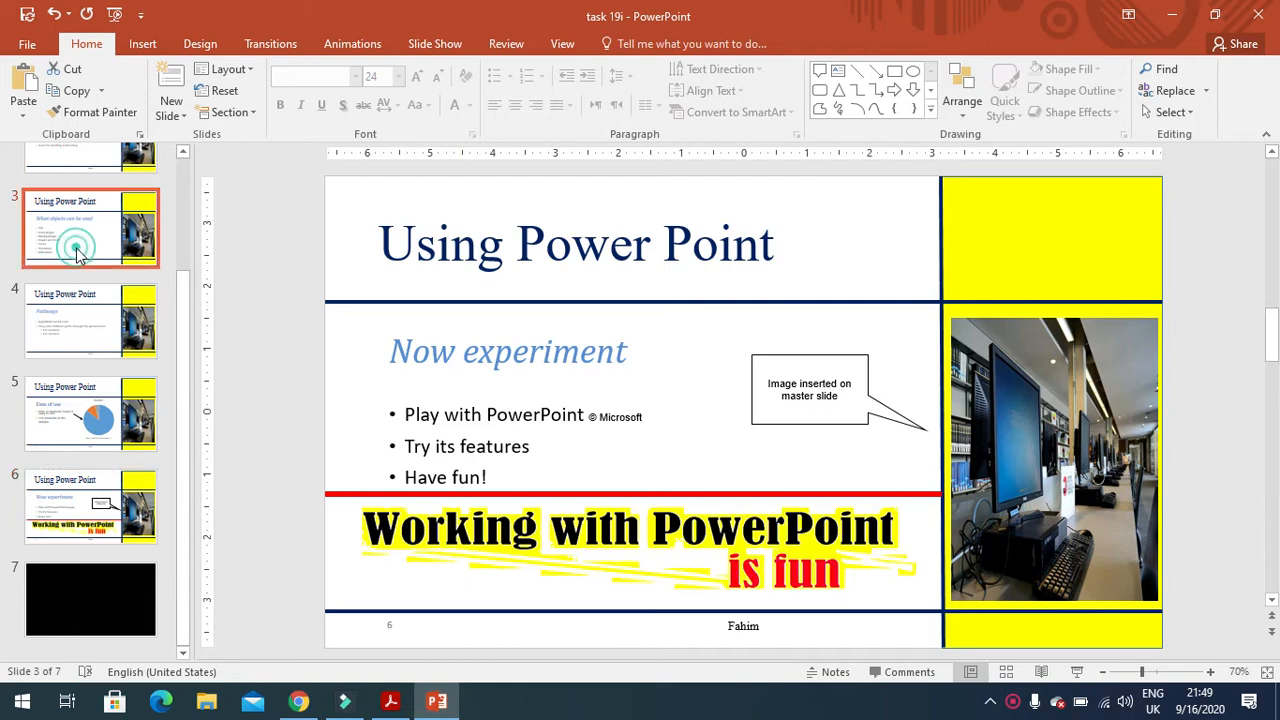
pyautogui.click(460, 440)
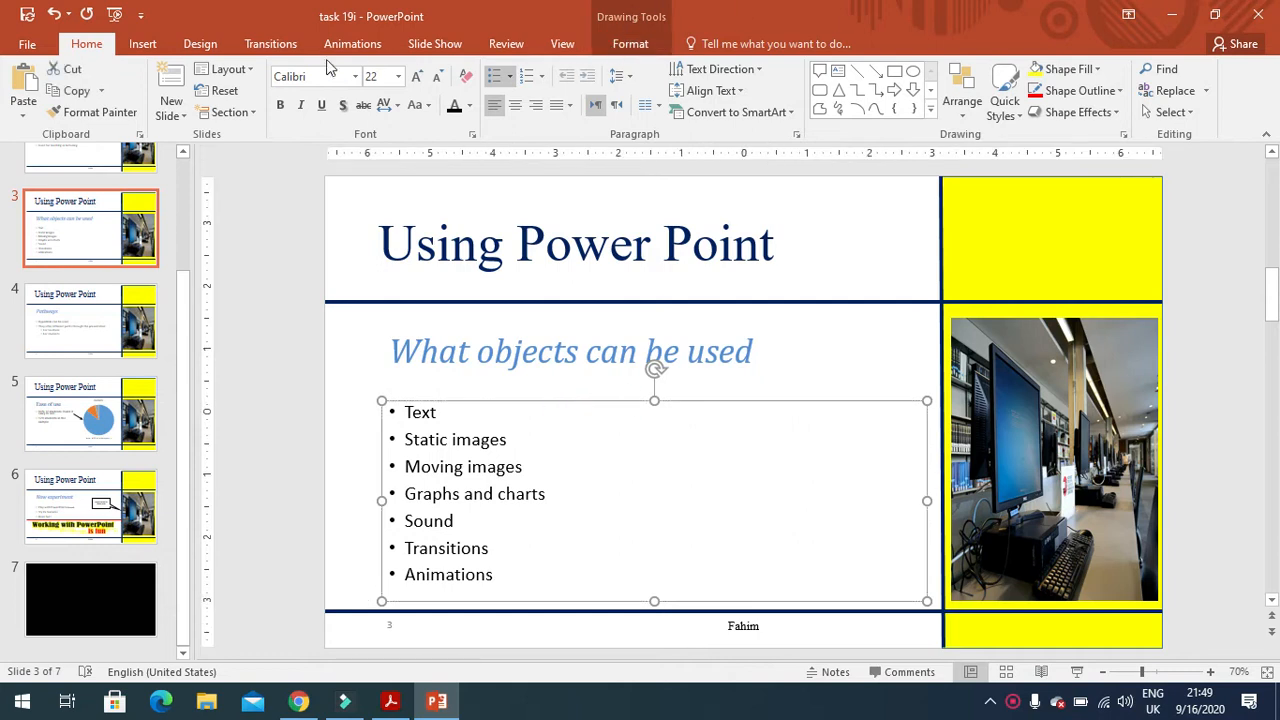
pyautogui.click(270, 44)
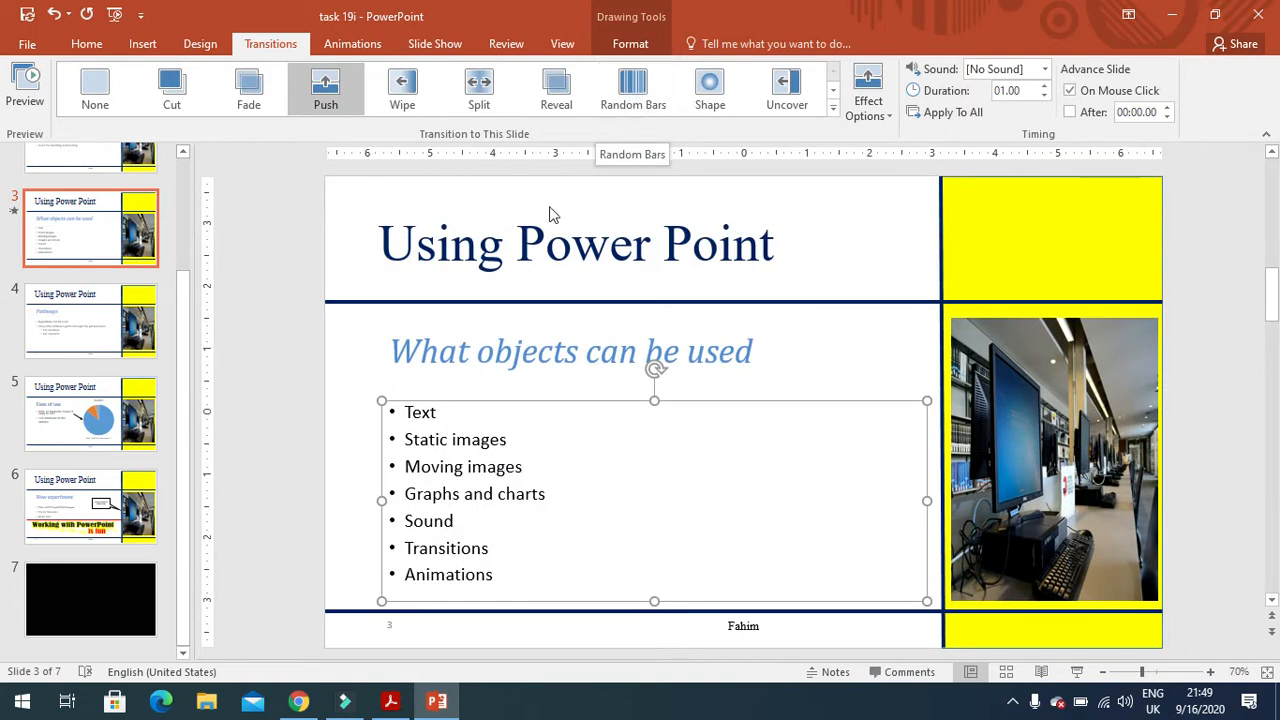
pyautogui.moveTo(480, 364)
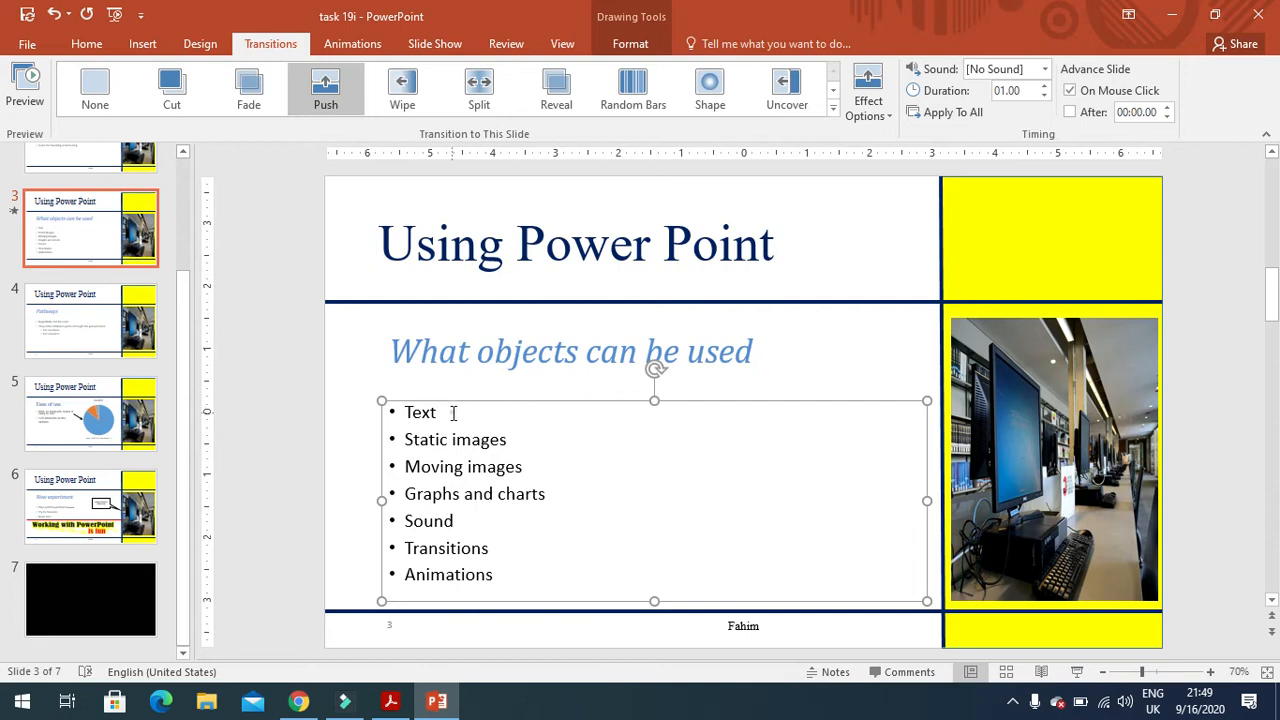
pyautogui.moveTo(520, 408)
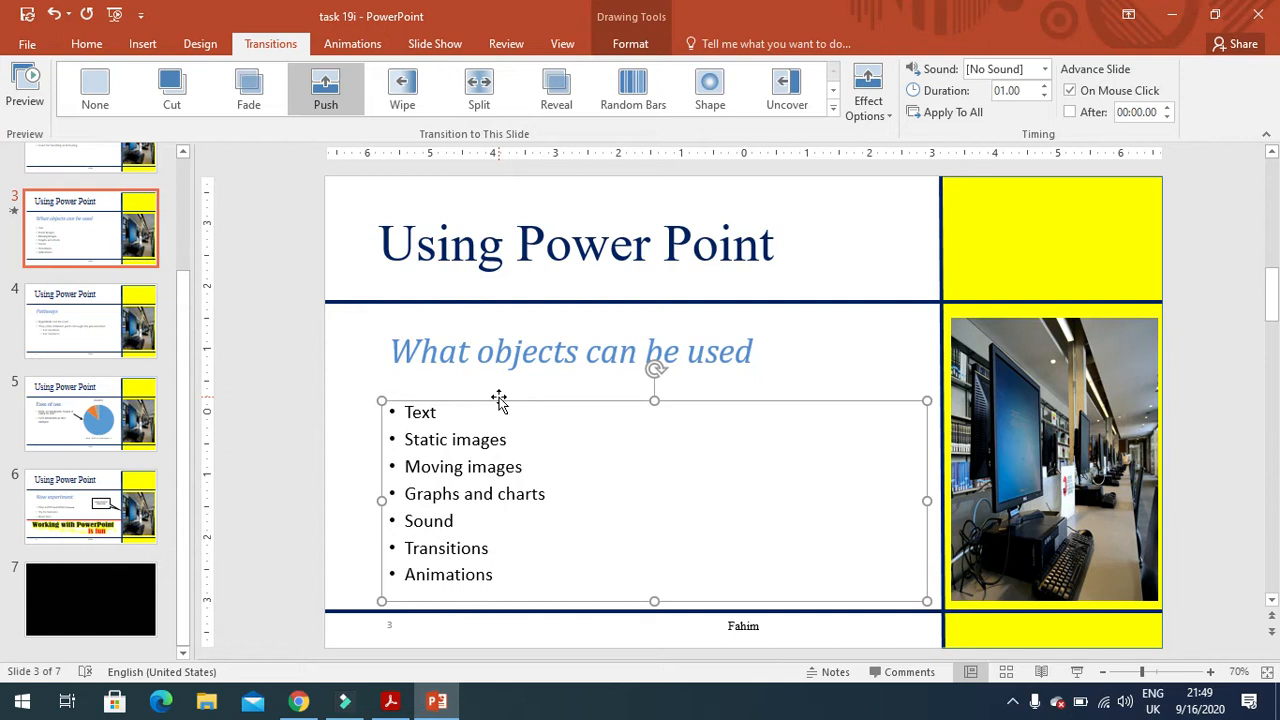
pyautogui.moveTo(442, 576)
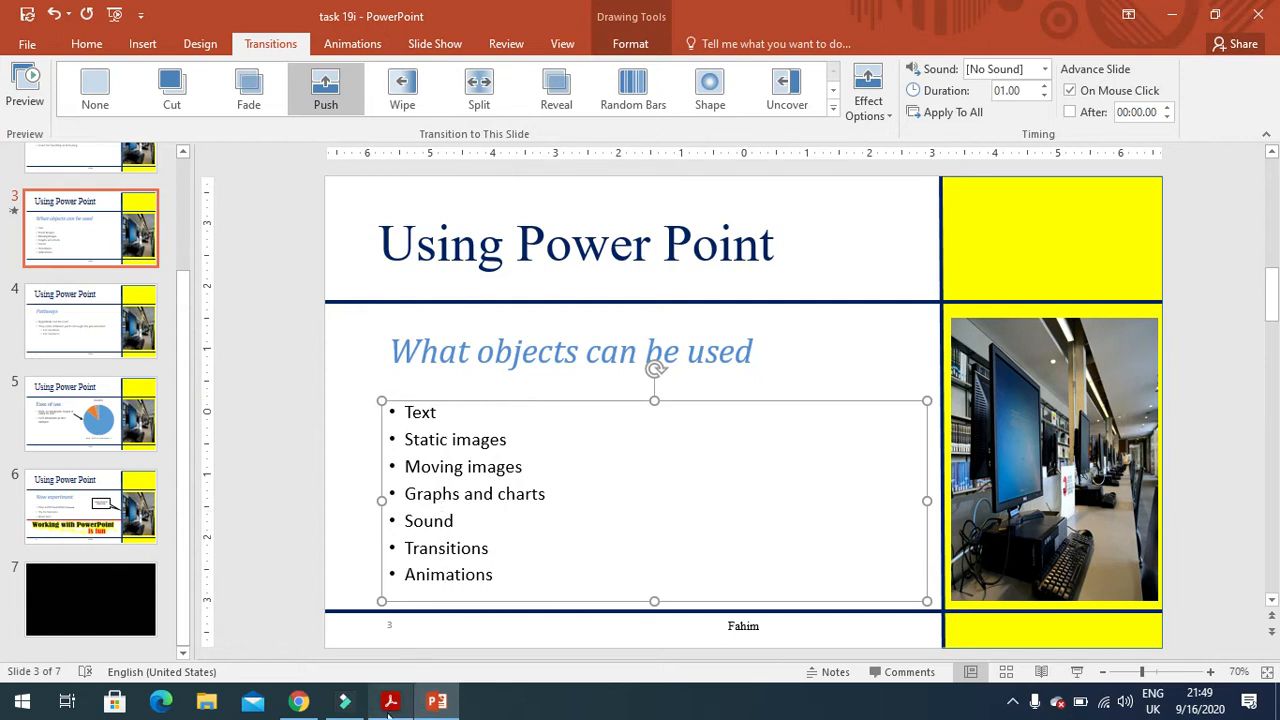
# Scroll the textbook down to Task 19k and the Print slides section, checking slide 3 between
pyautogui.click(388, 700)
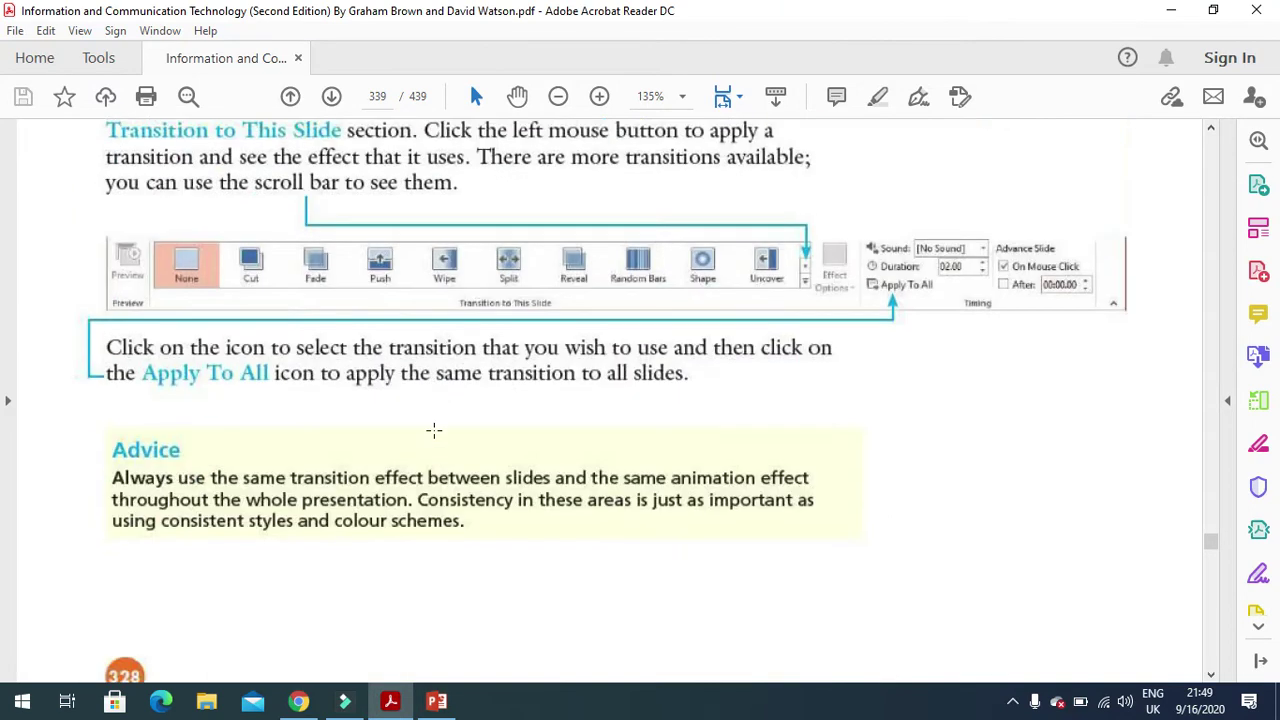
pyautogui.click(332, 96)
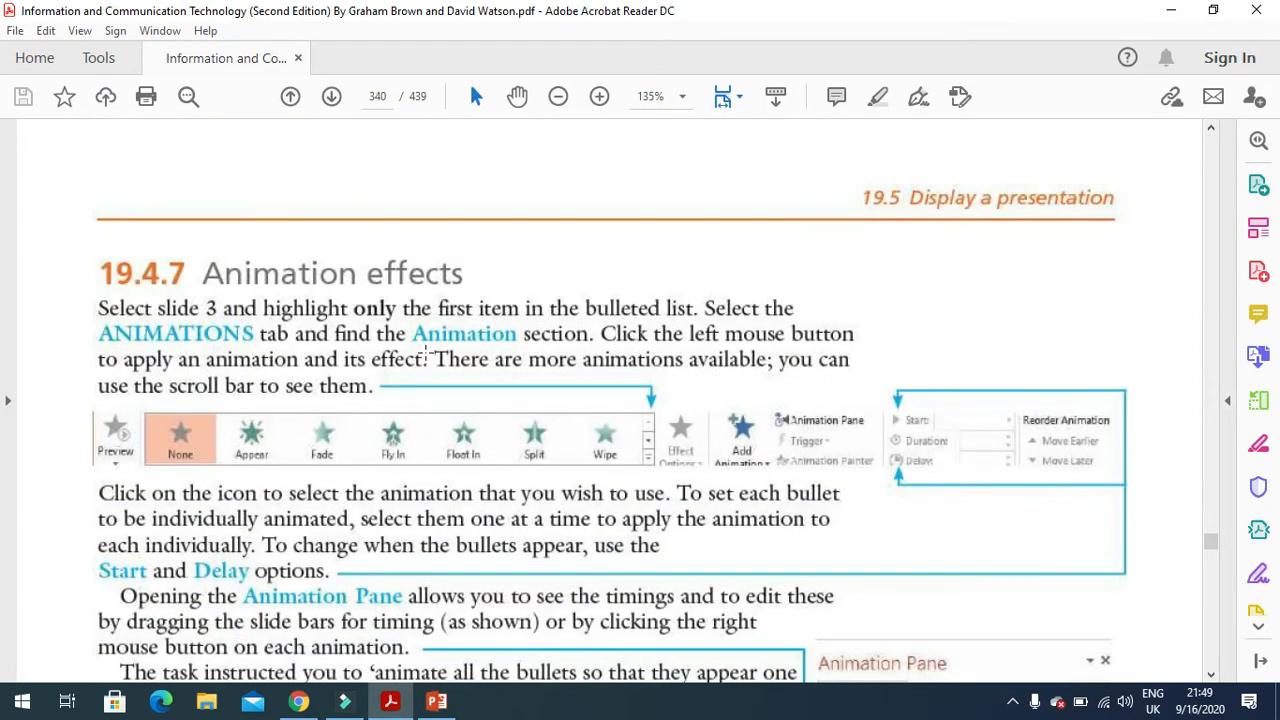
pyautogui.scroll(-3)
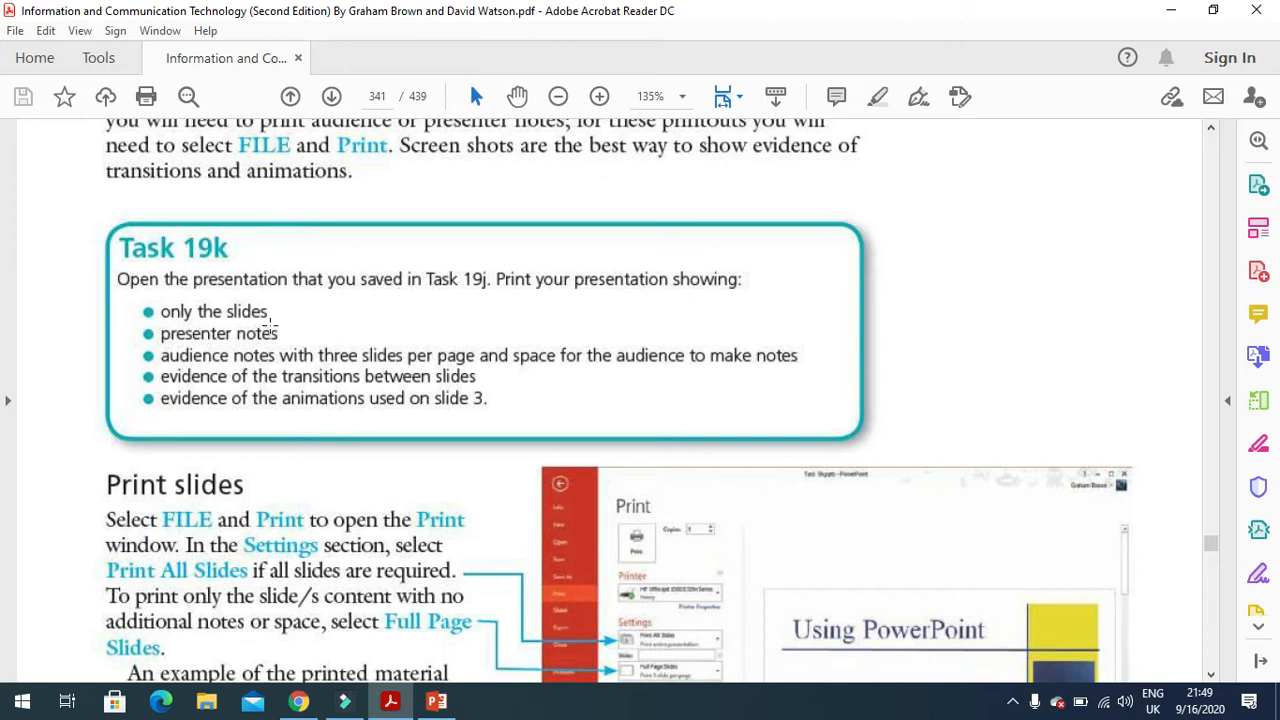
pyautogui.moveTo(184, 344)
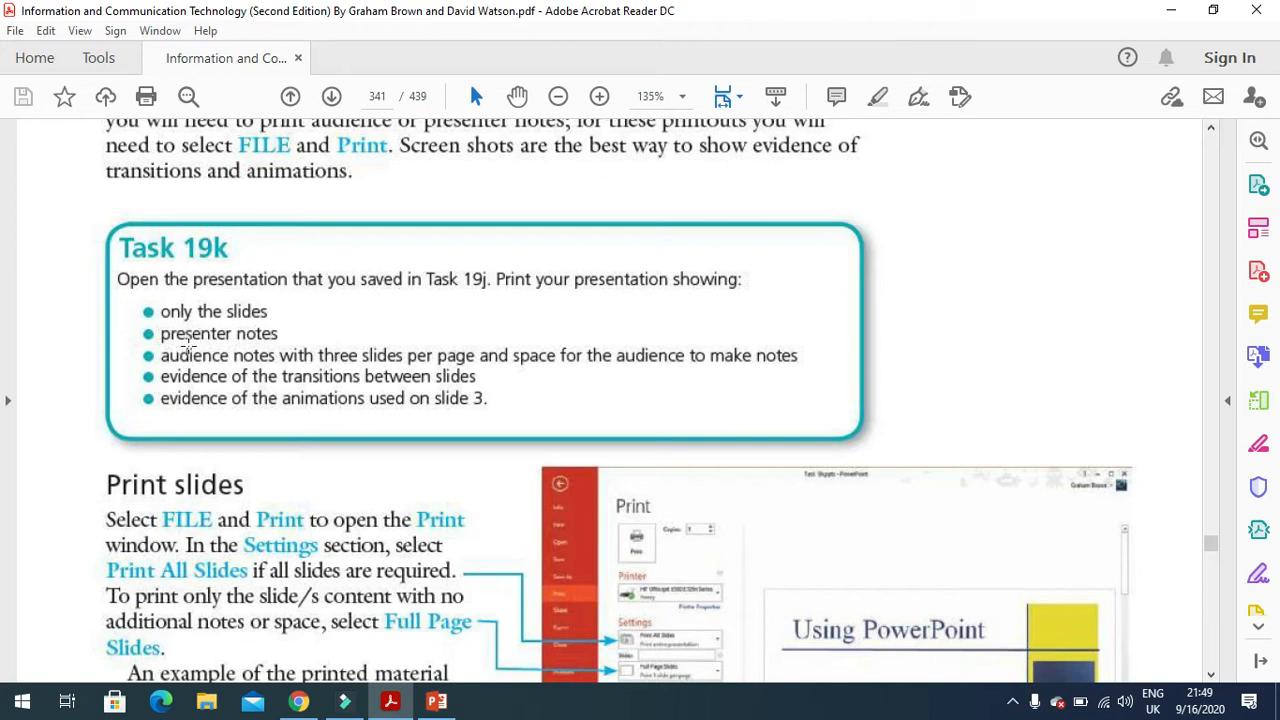
pyautogui.moveTo(260, 370)
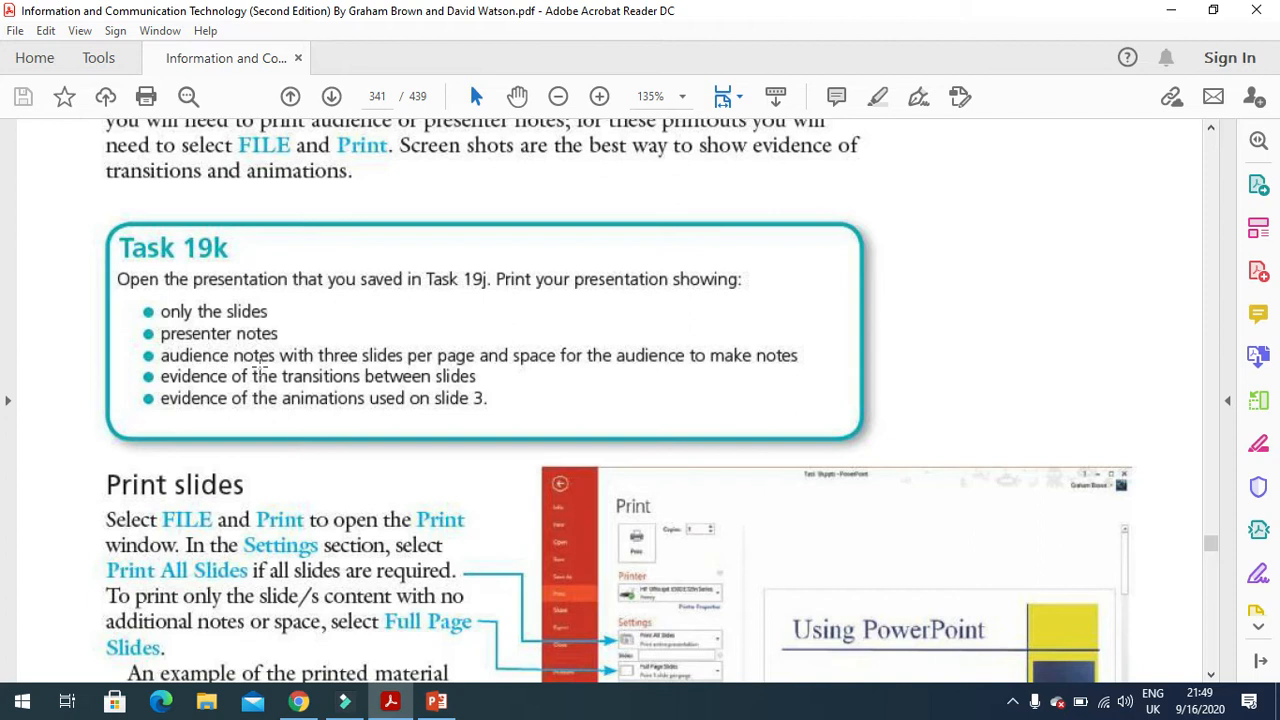
pyautogui.moveTo(280, 396)
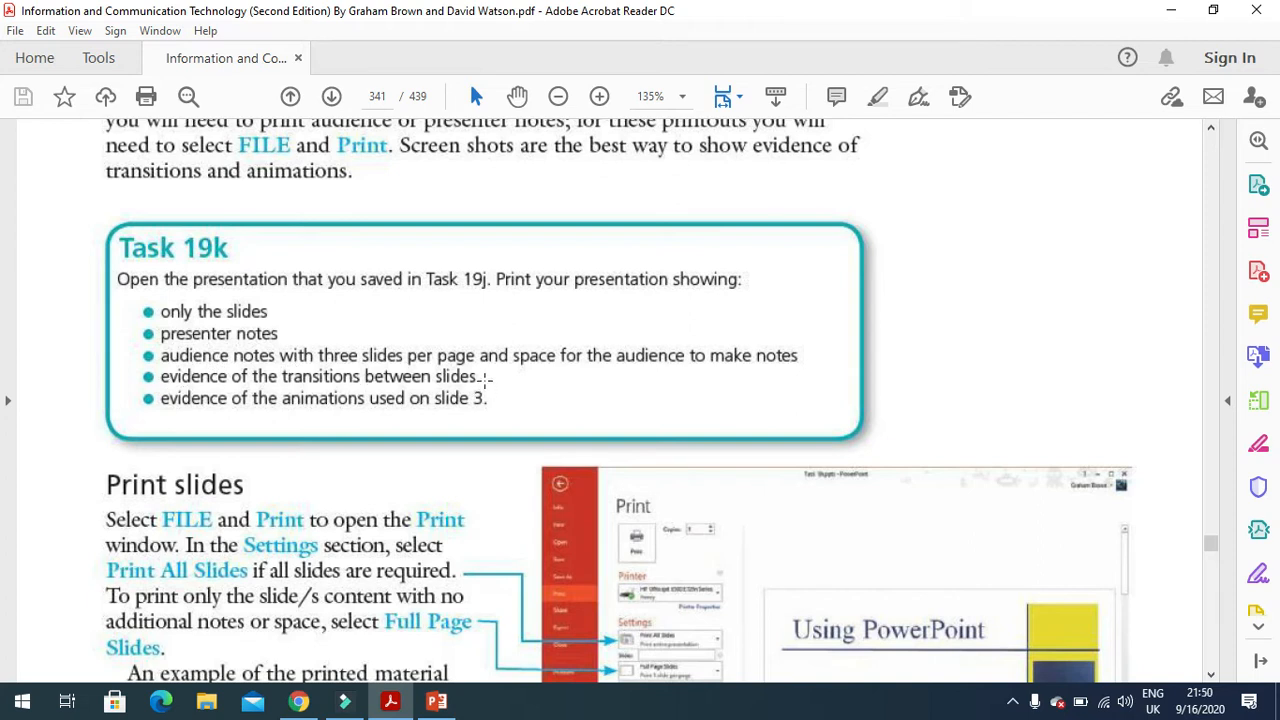
pyautogui.moveTo(344, 416)
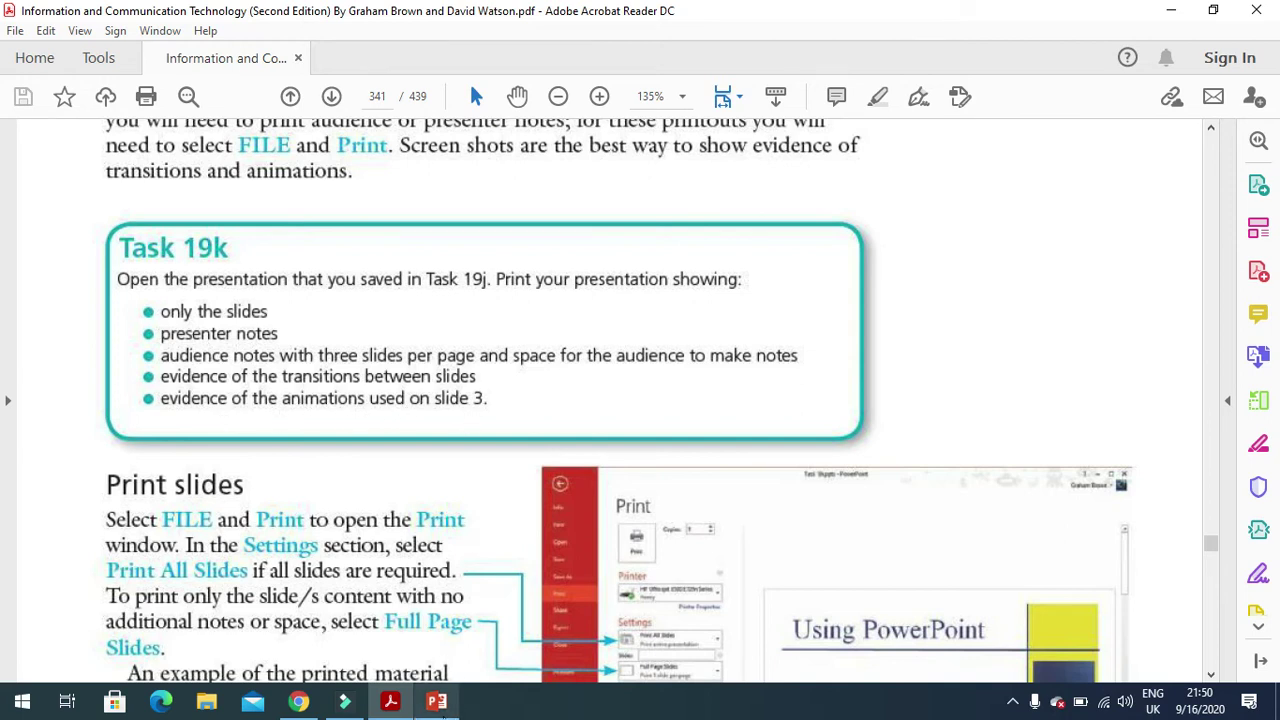
pyautogui.click(434, 700)
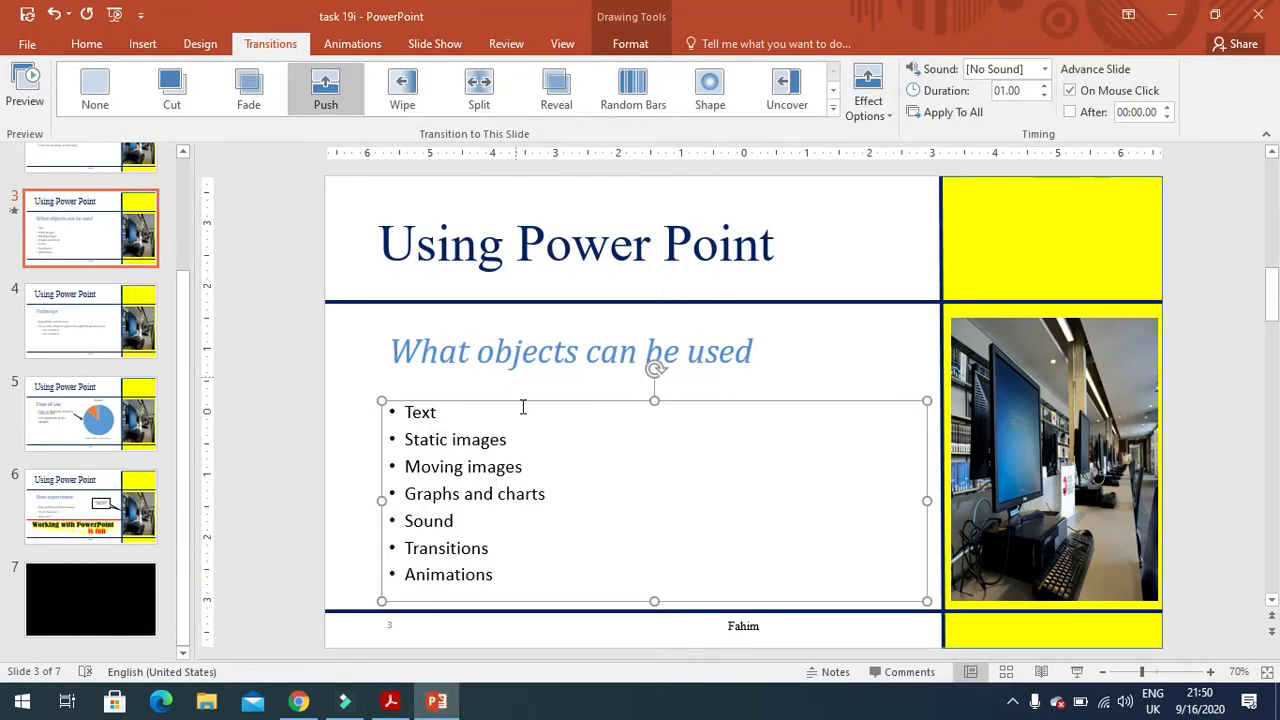
pyautogui.click(390, 700)
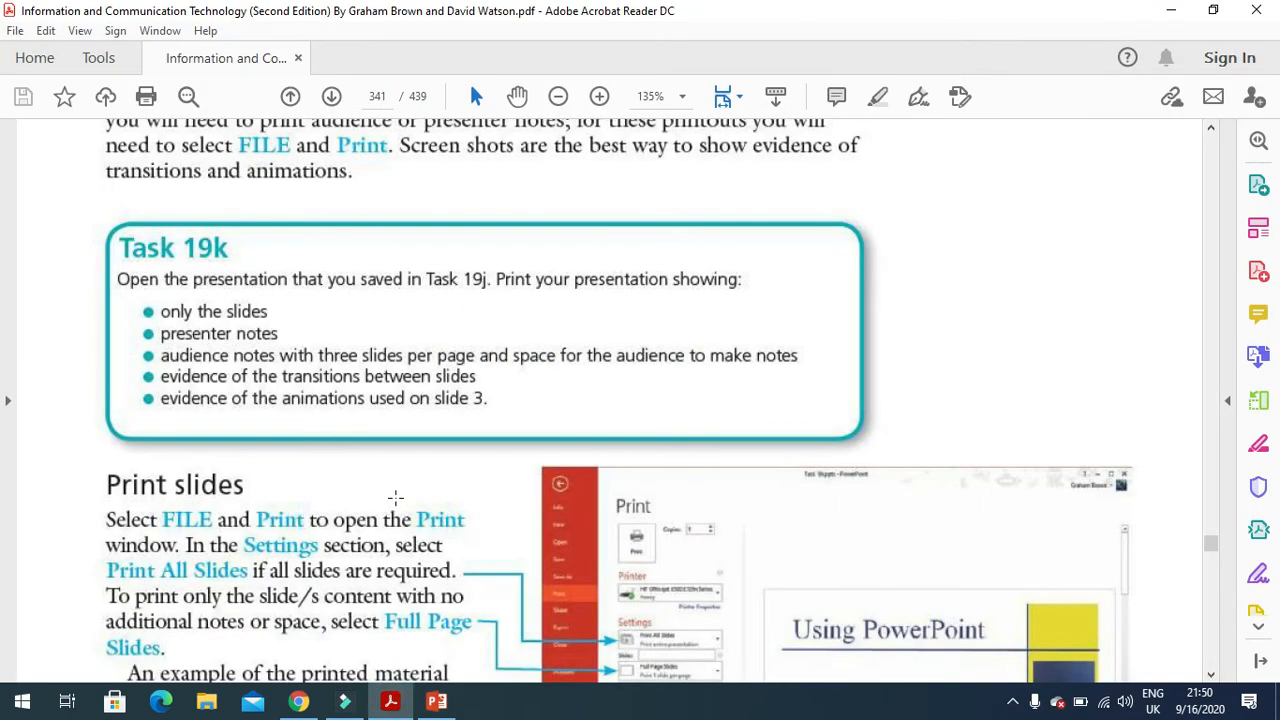
pyautogui.scroll(-3)
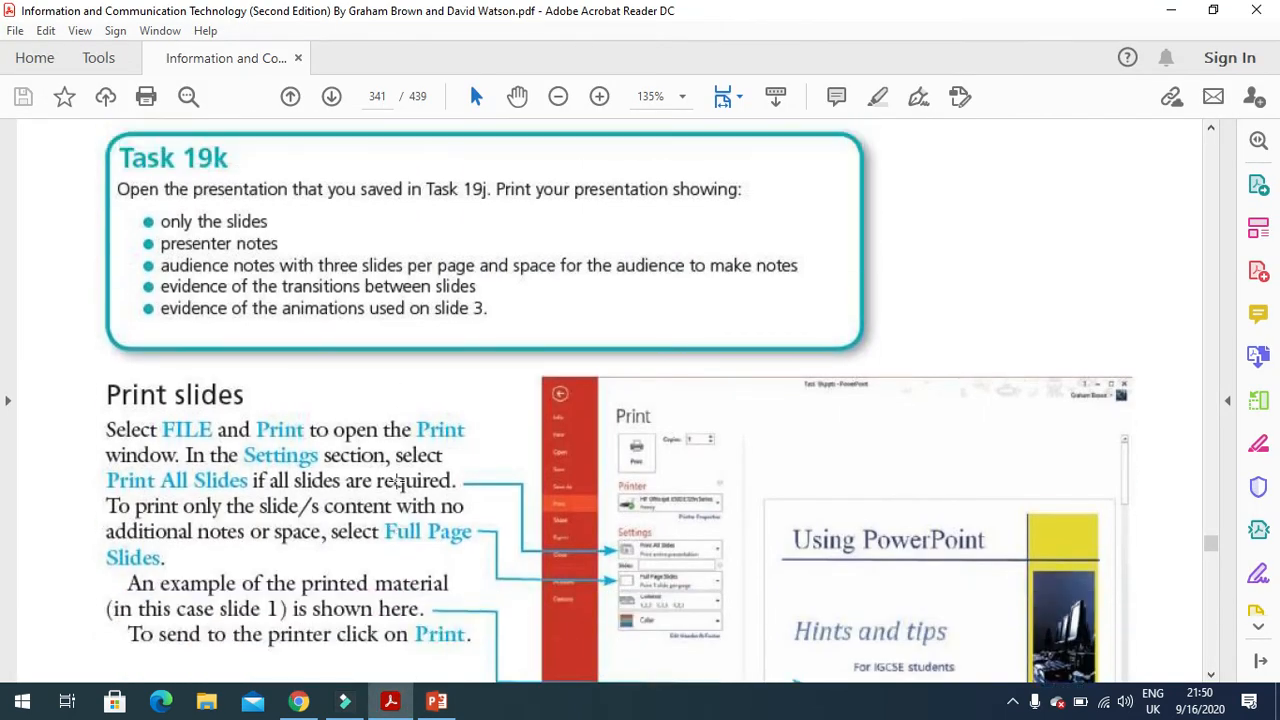
# Return to the presentation and show the animation effects with the Animation Pane listed
pyautogui.click(436, 702)
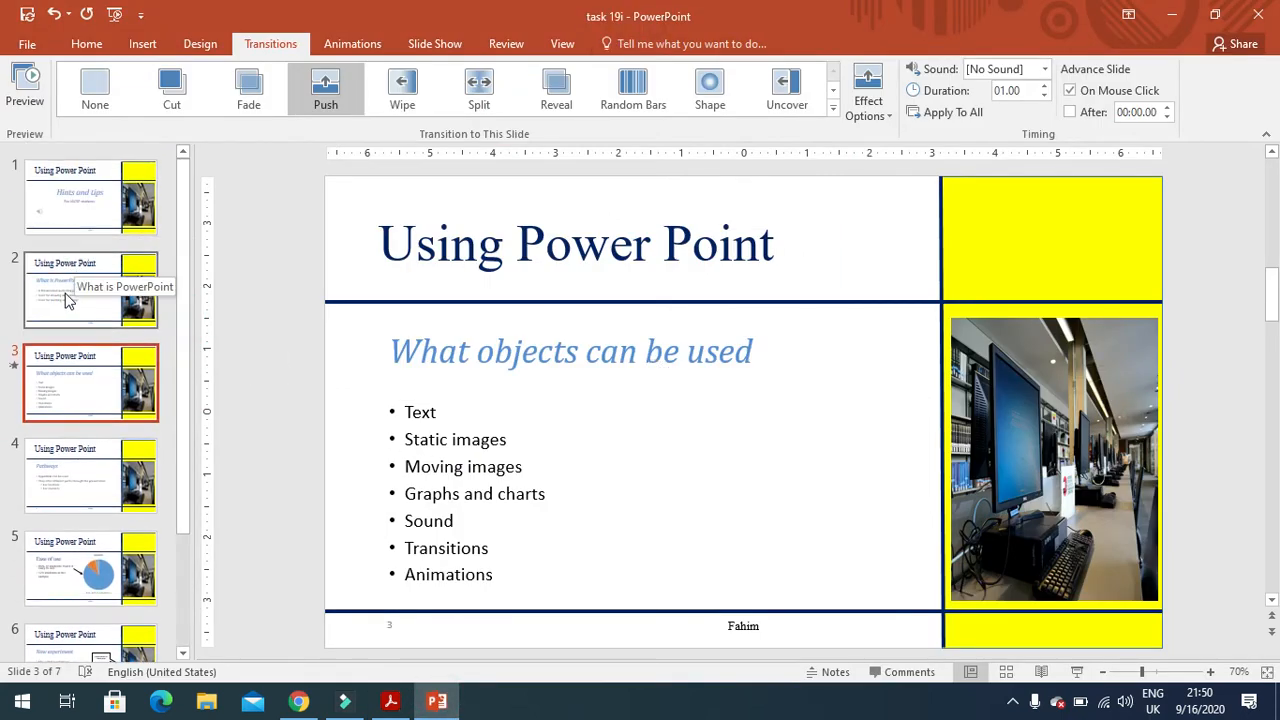
pyautogui.click(90, 198)
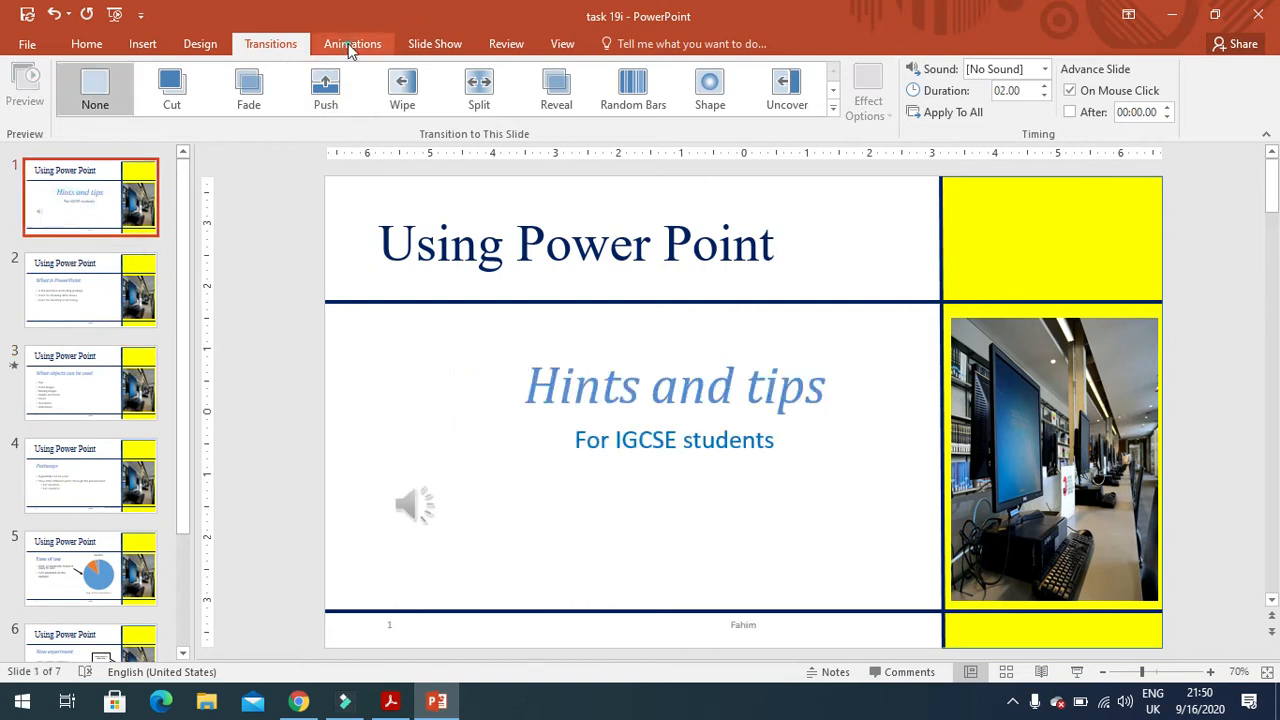
pyautogui.click(352, 44)
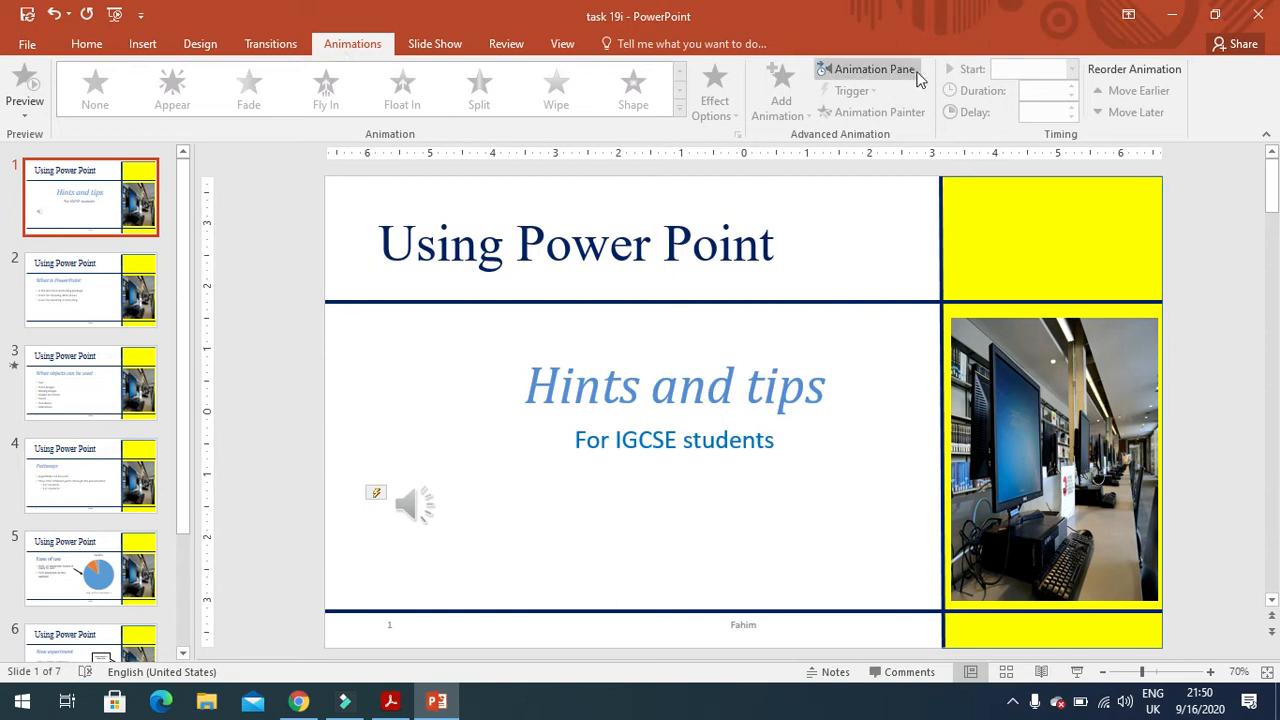
pyautogui.click(872, 68)
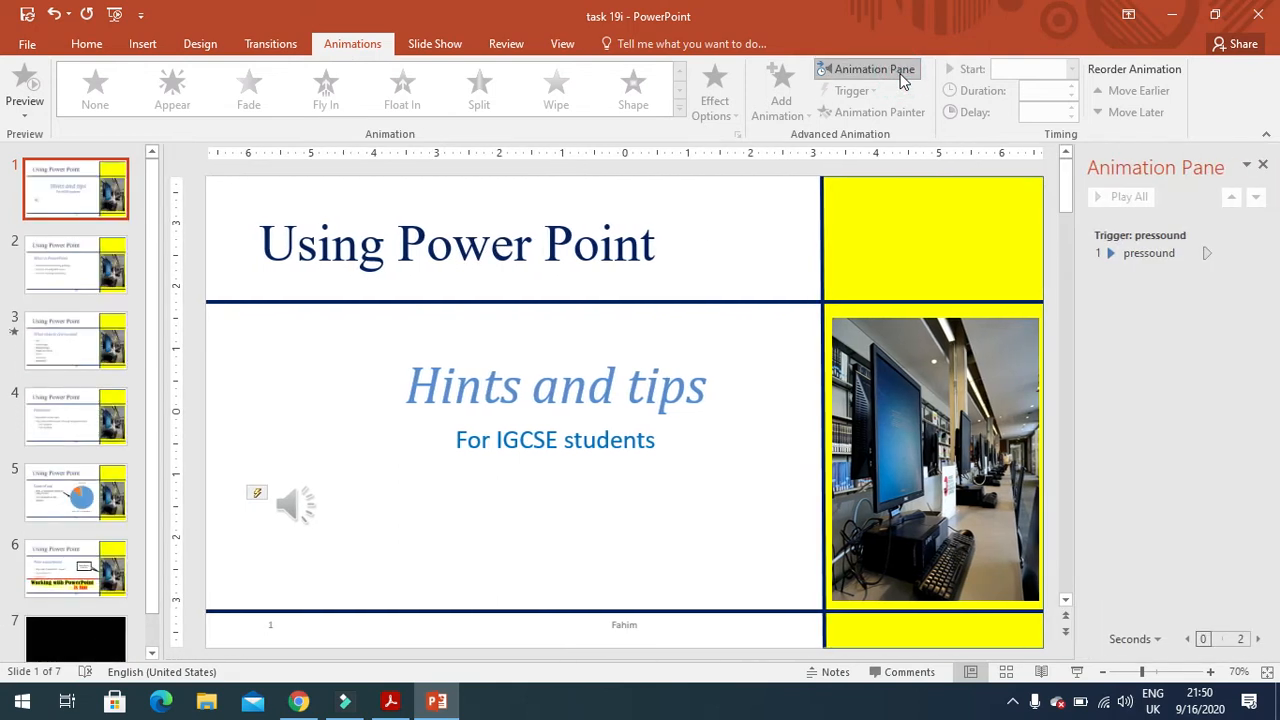
pyautogui.click(76, 264)
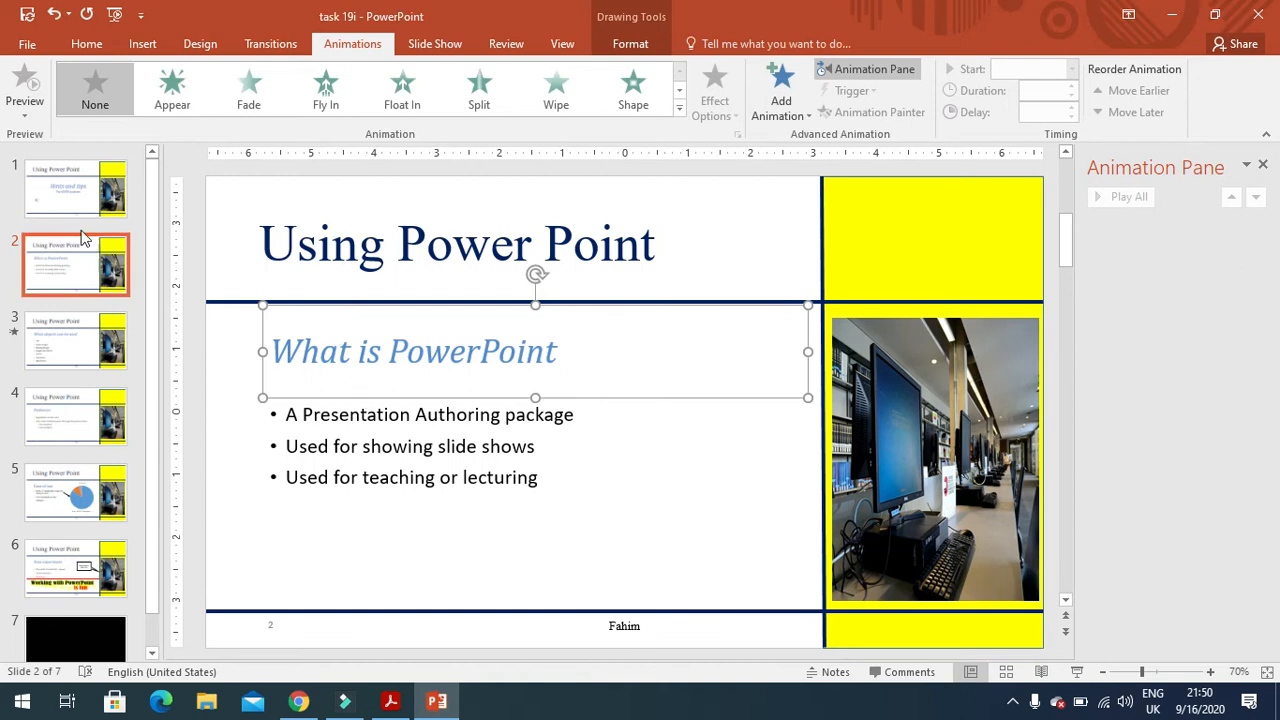
# Give the What is PowerPoint heading on slide 2 an Appear entrance lasting 02.50 seconds
pyautogui.click(172, 88)
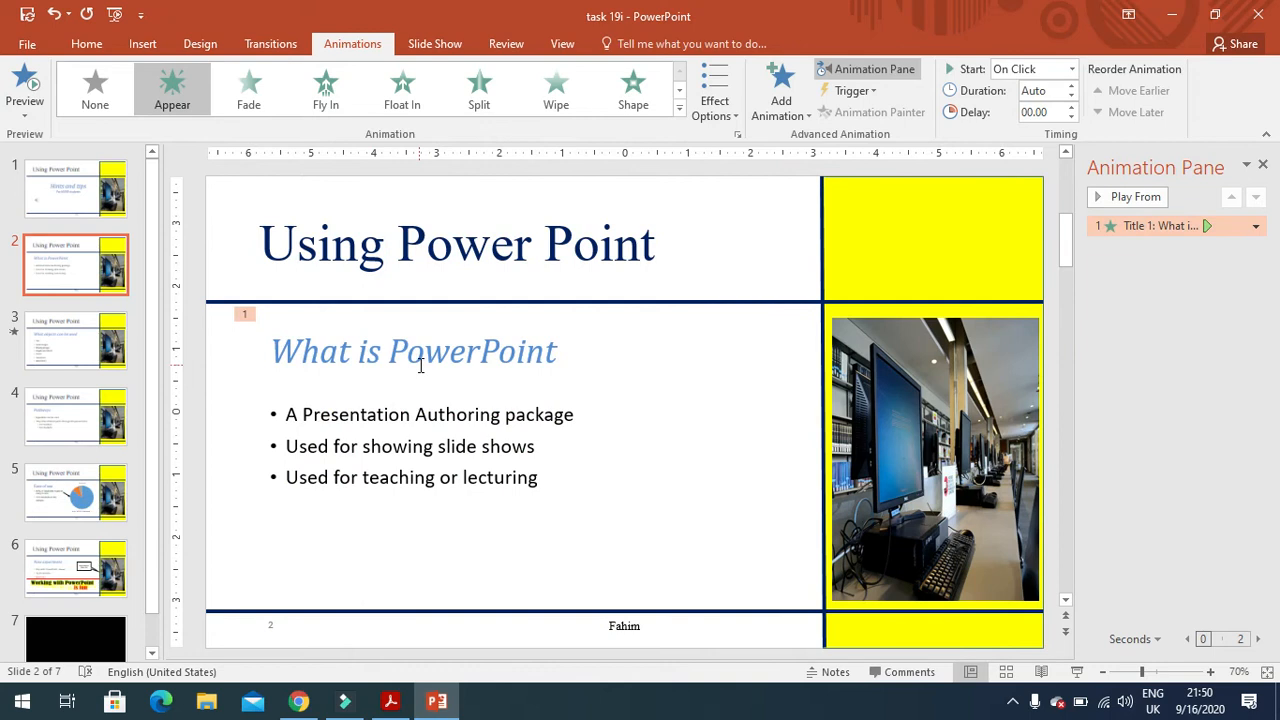
pyautogui.click(420, 364)
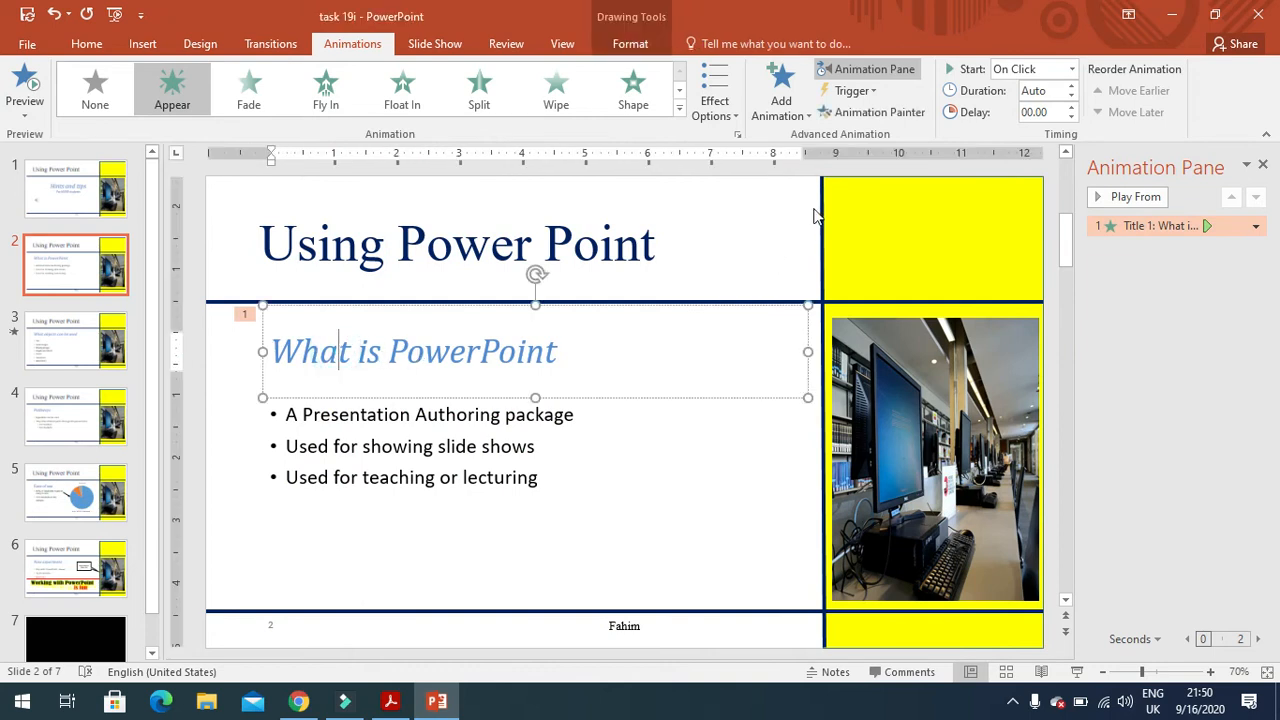
pyautogui.moveTo(1036, 112)
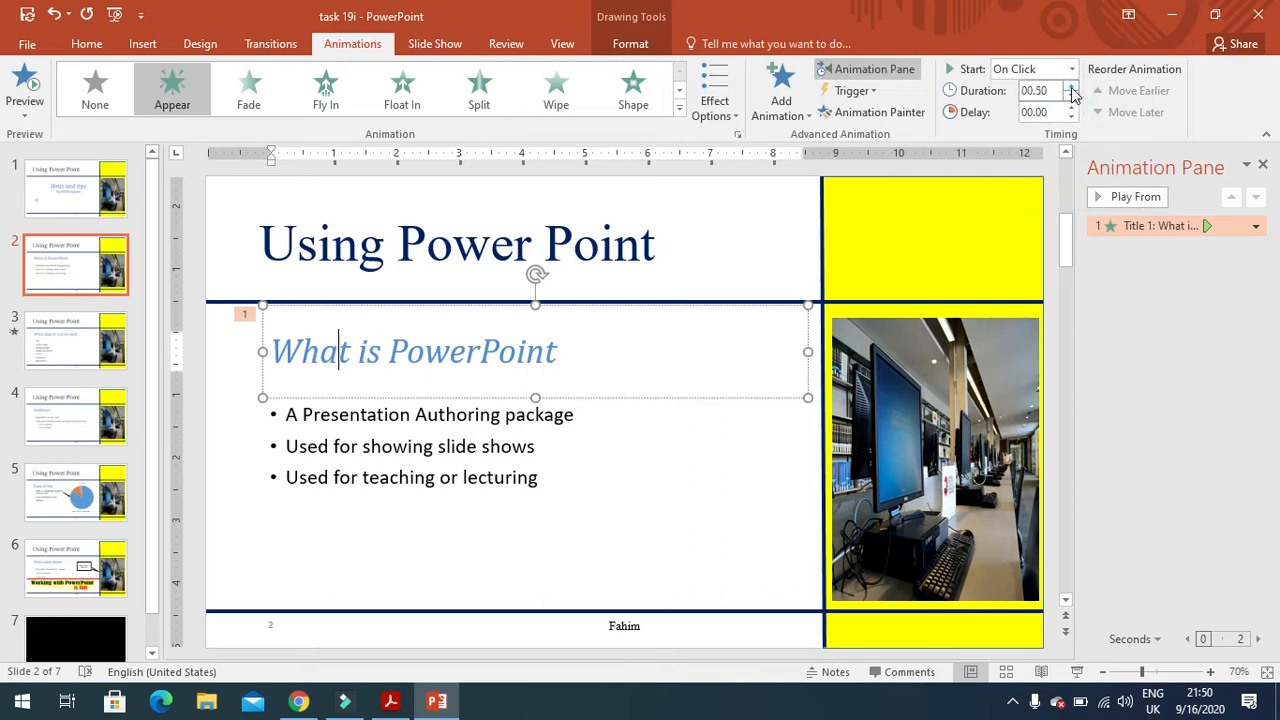
pyautogui.click(1076, 84)
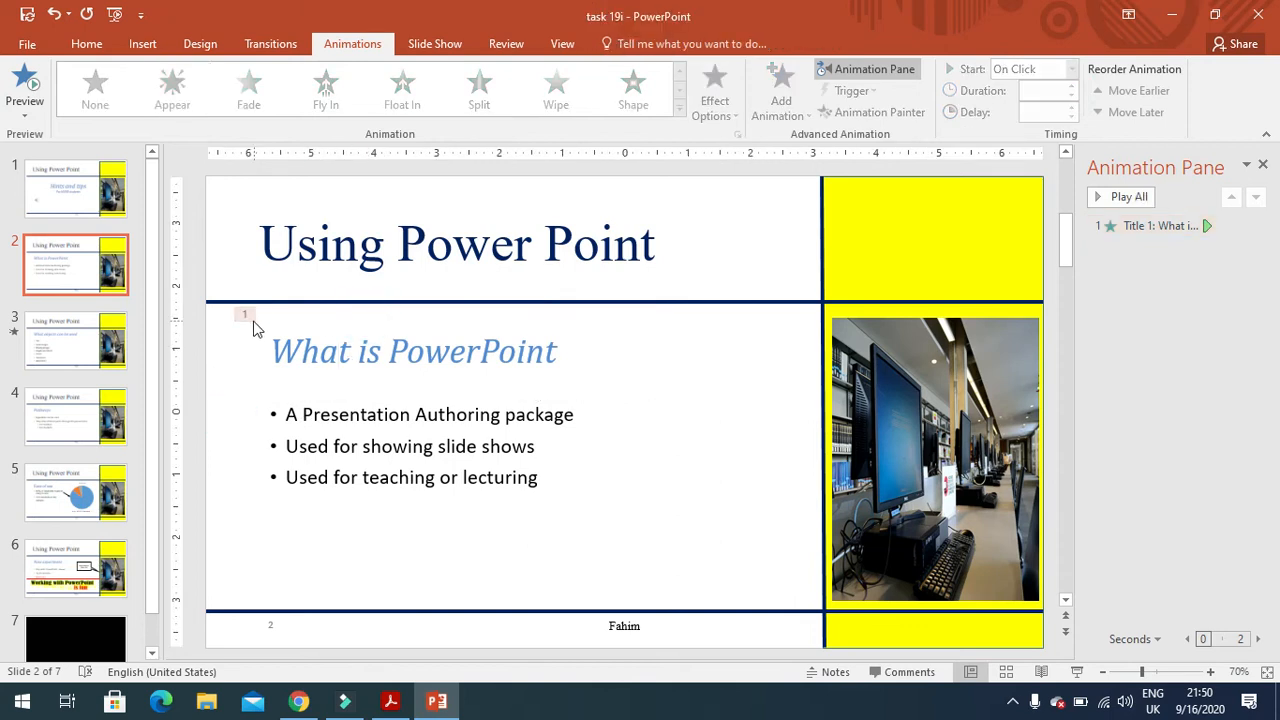
pyautogui.click(172, 88)
pyautogui.write('02.5')
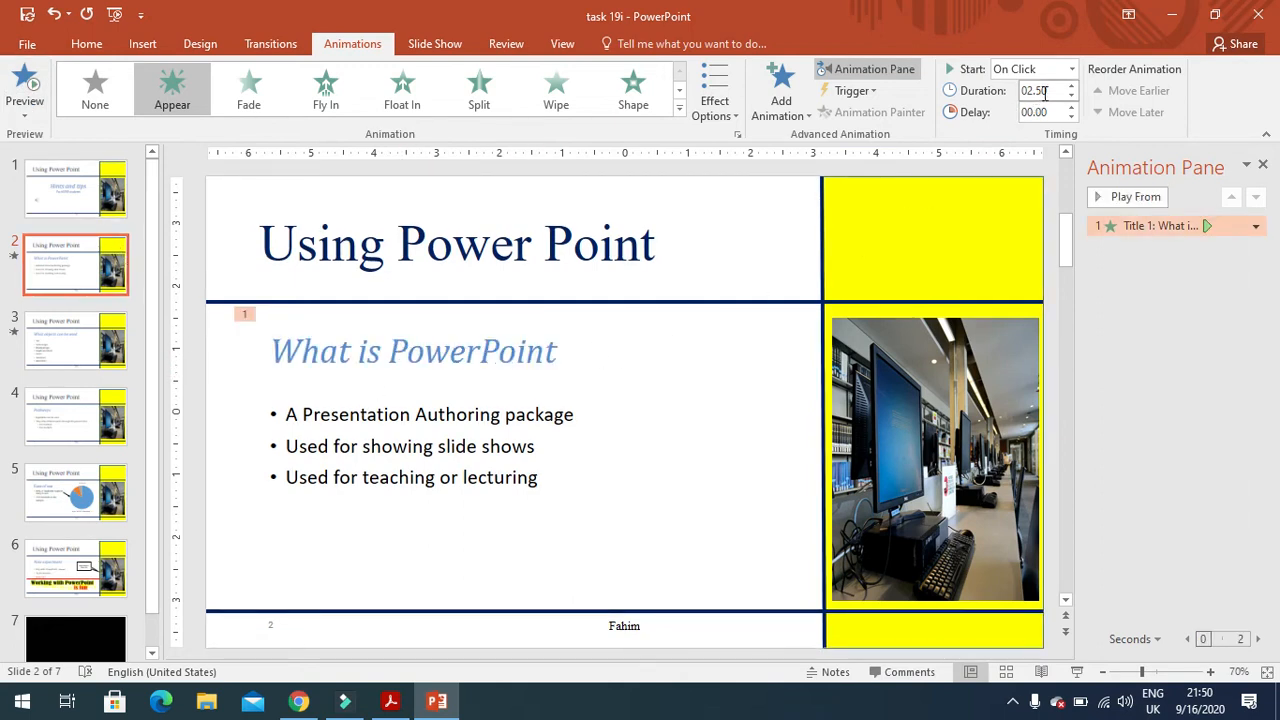
pyautogui.moveTo(98, 400)
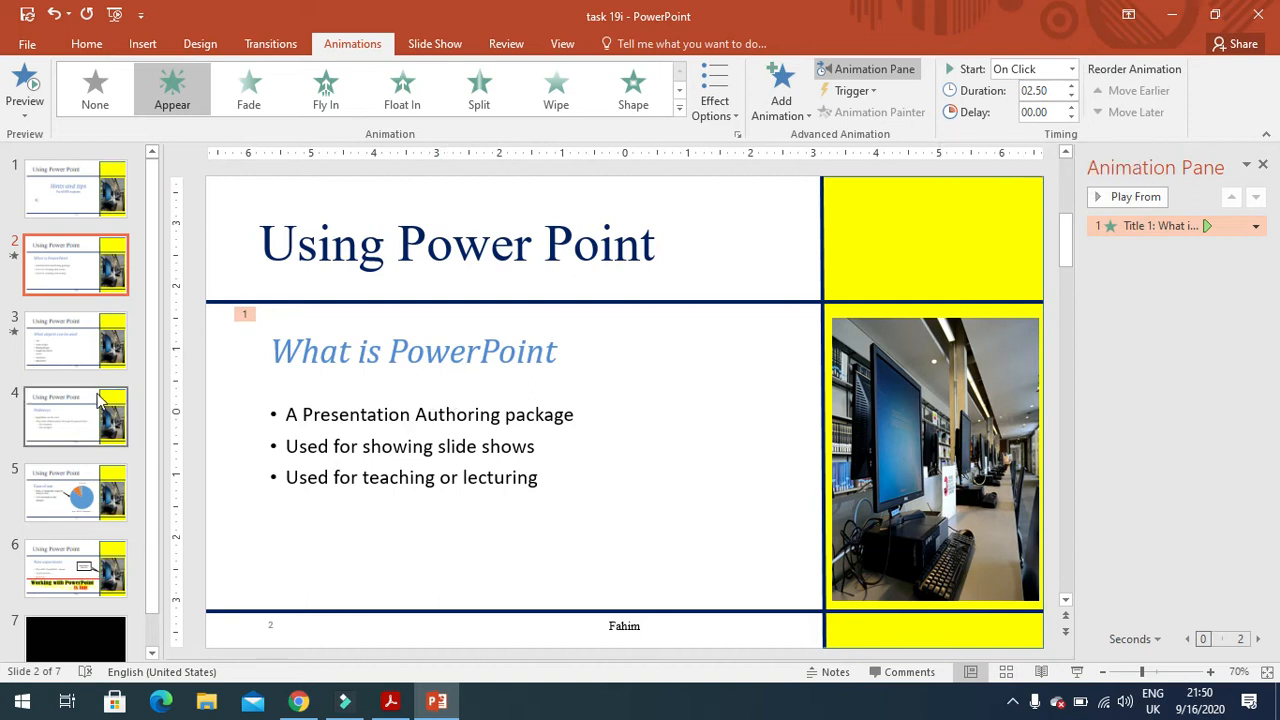
# Make the Pathways heading on slide 4 fly in
pyautogui.click(76, 414)
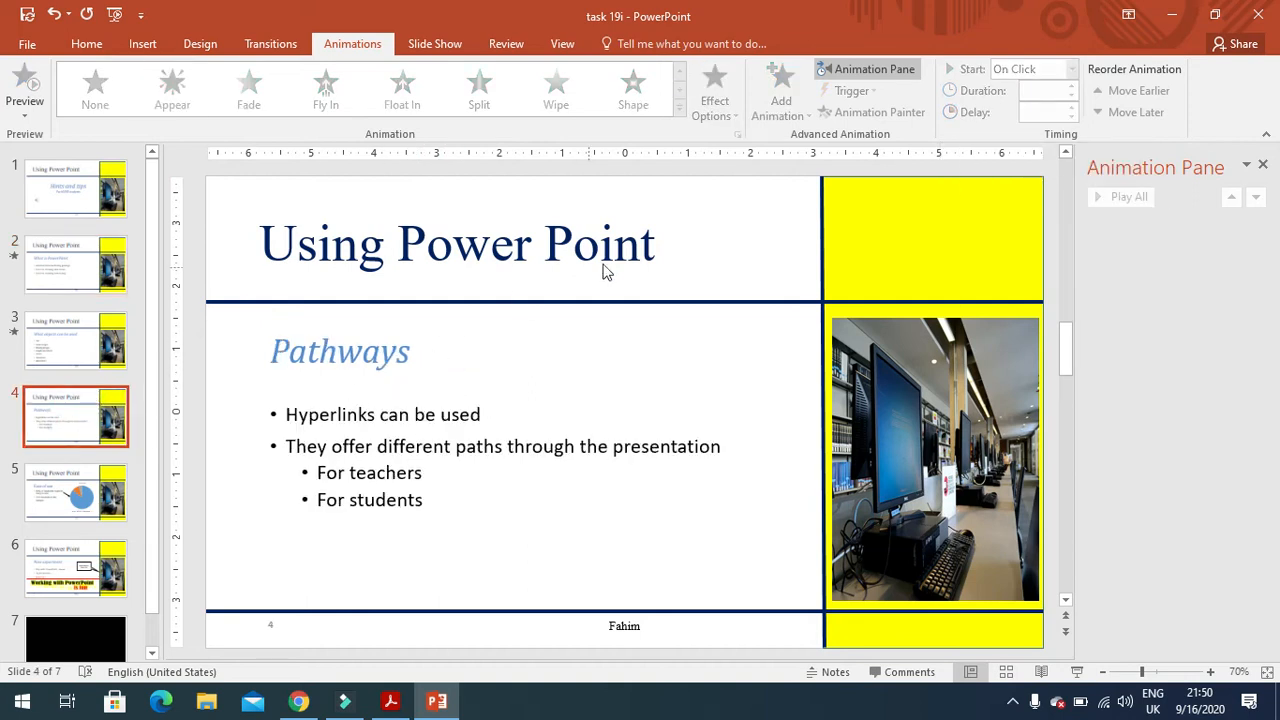
pyautogui.click(370, 352)
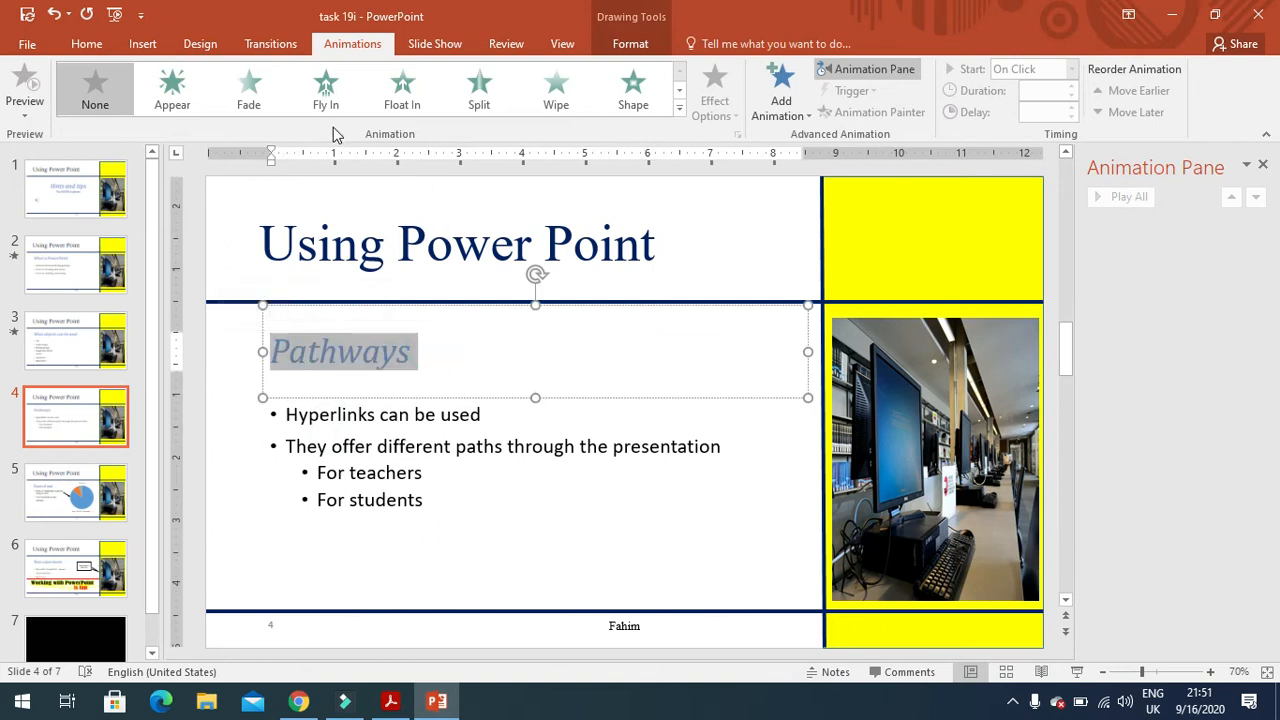
pyautogui.click(324, 88)
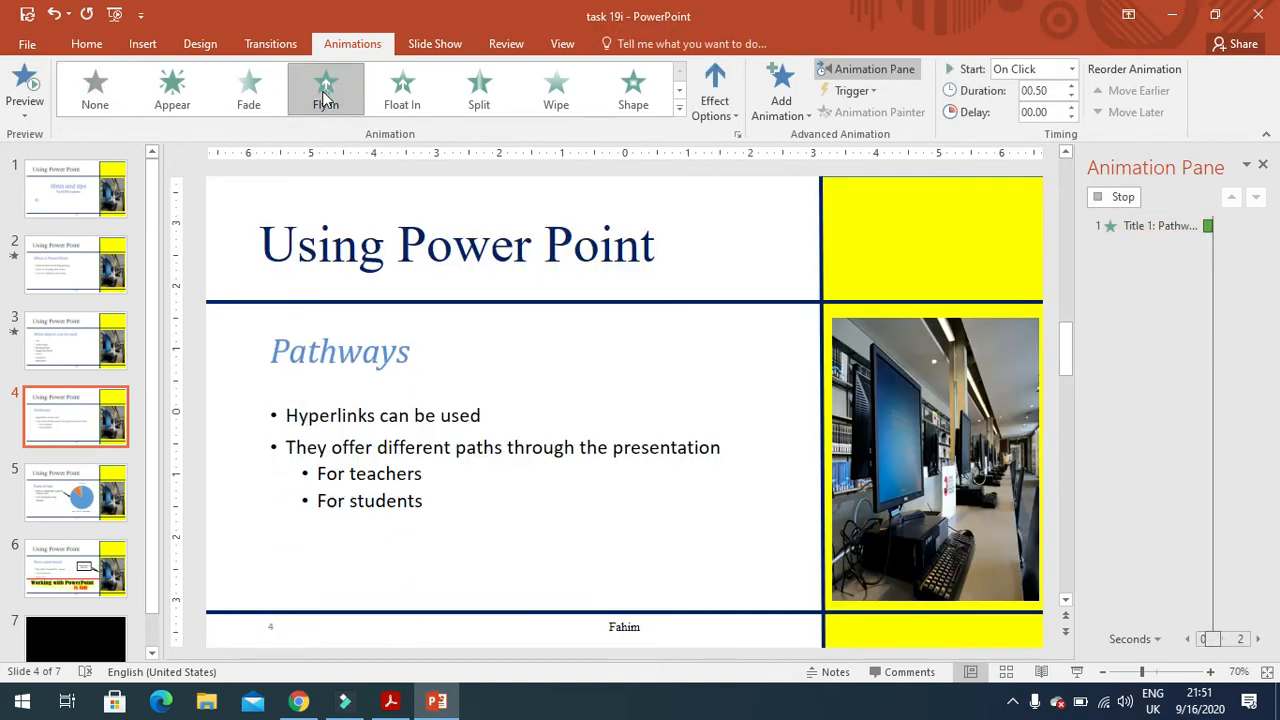
pyautogui.click(324, 88)
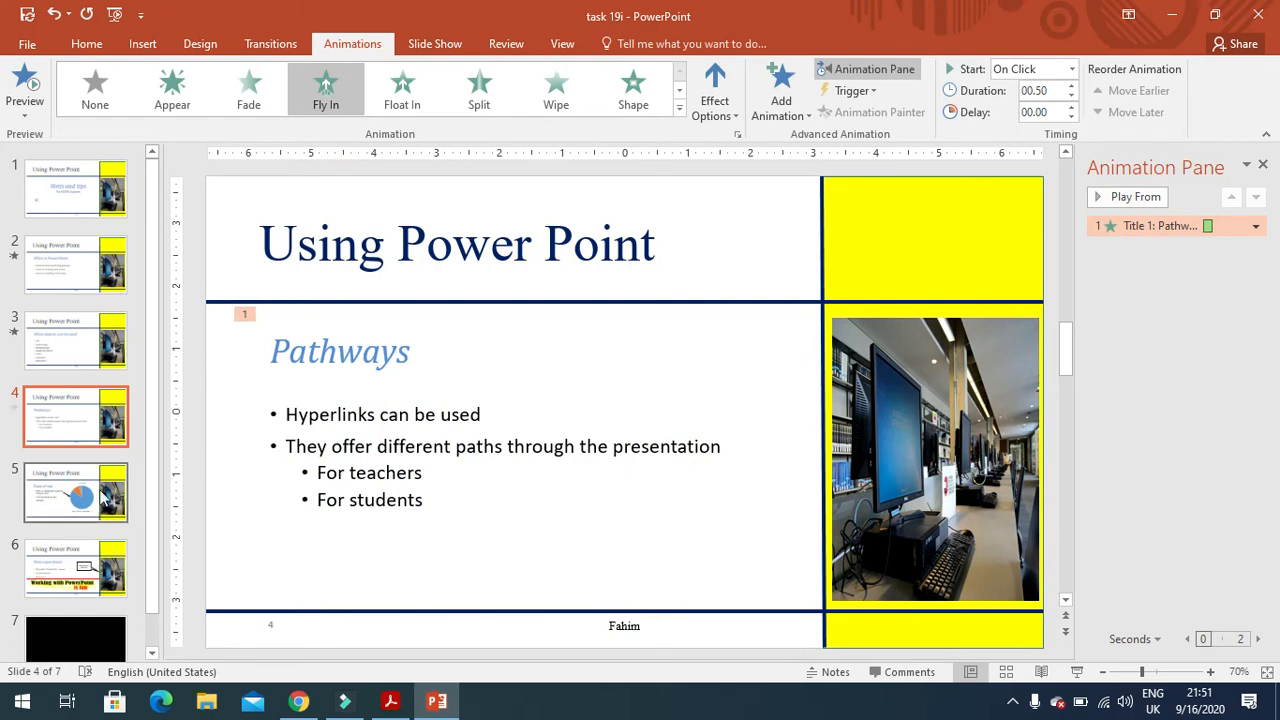
# Give the students pie chart on slide 5 a two-second Shape entrance
pyautogui.click(76, 492)
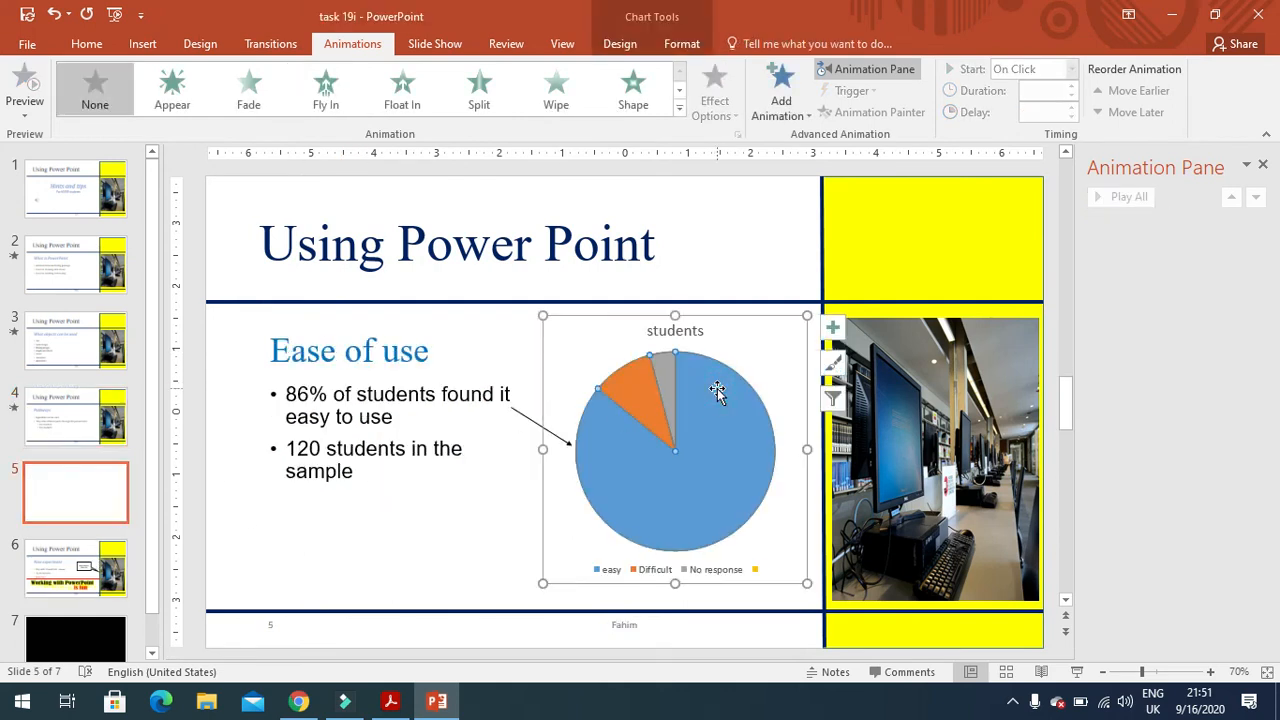
pyautogui.click(632, 88)
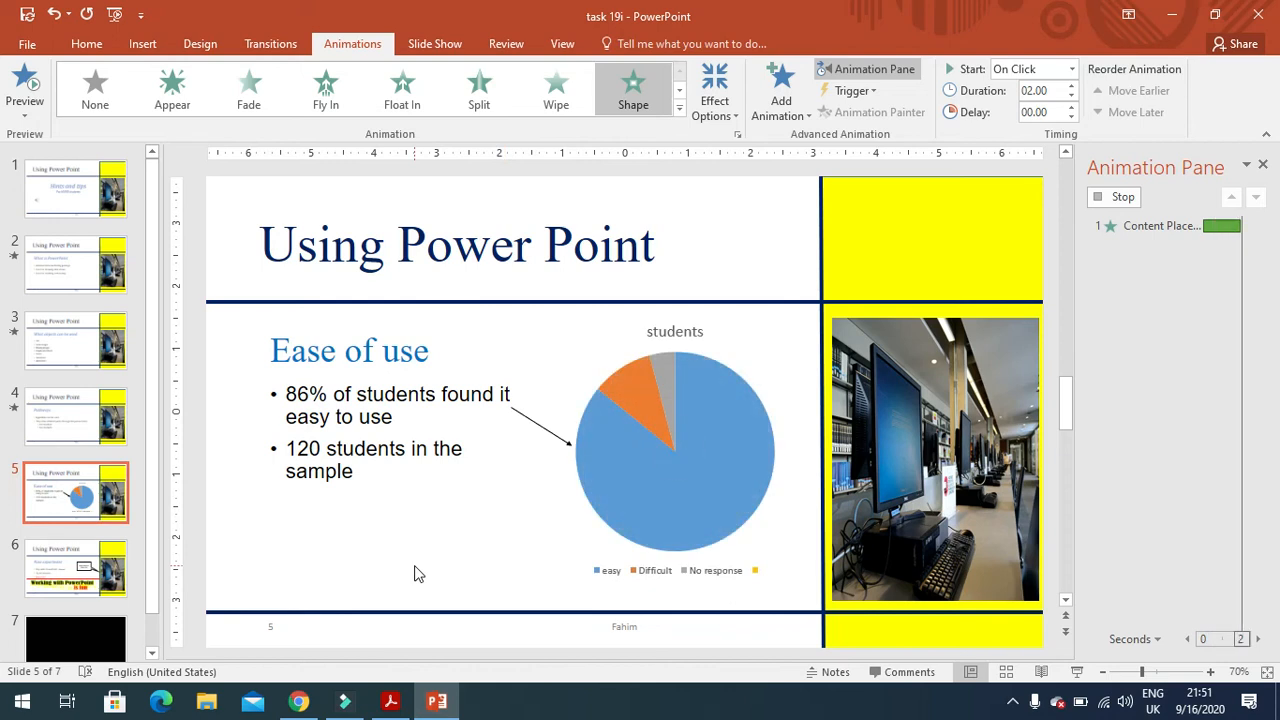
pyautogui.click(1122, 198)
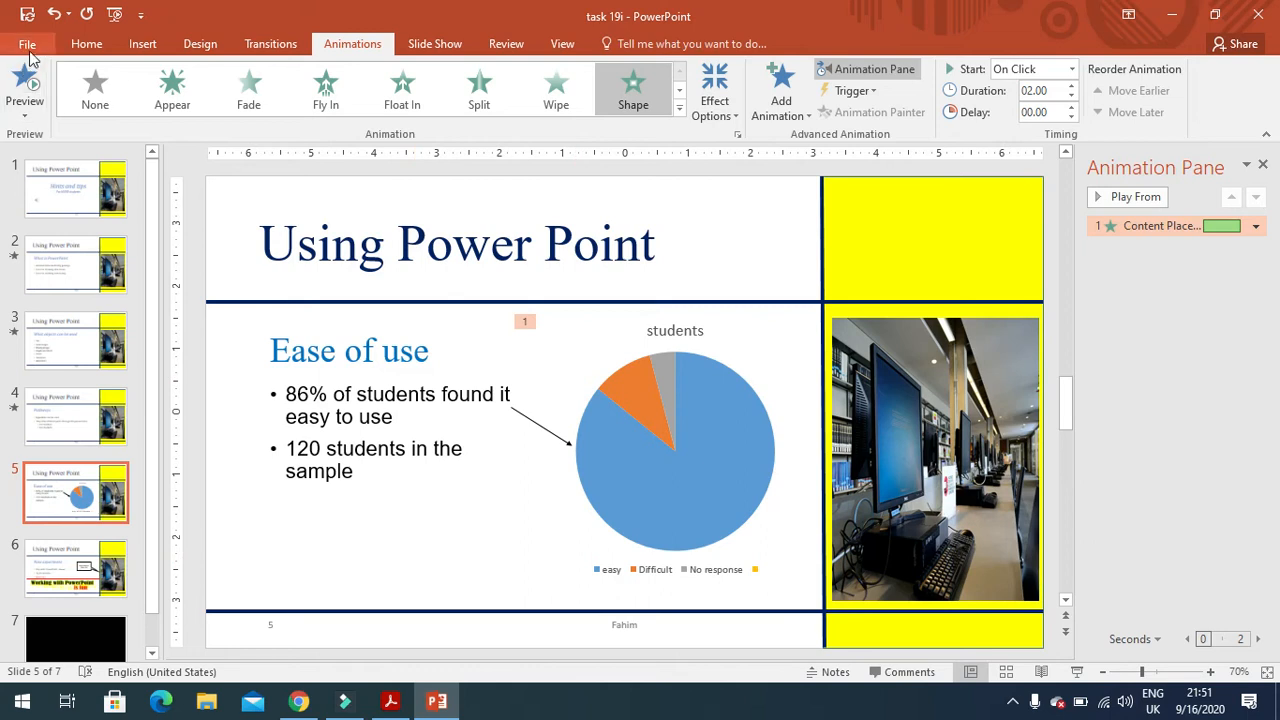
# Bring up the print page from File, previewing slide 5 on OneNote for Windows 10
pyautogui.click(32, 44)
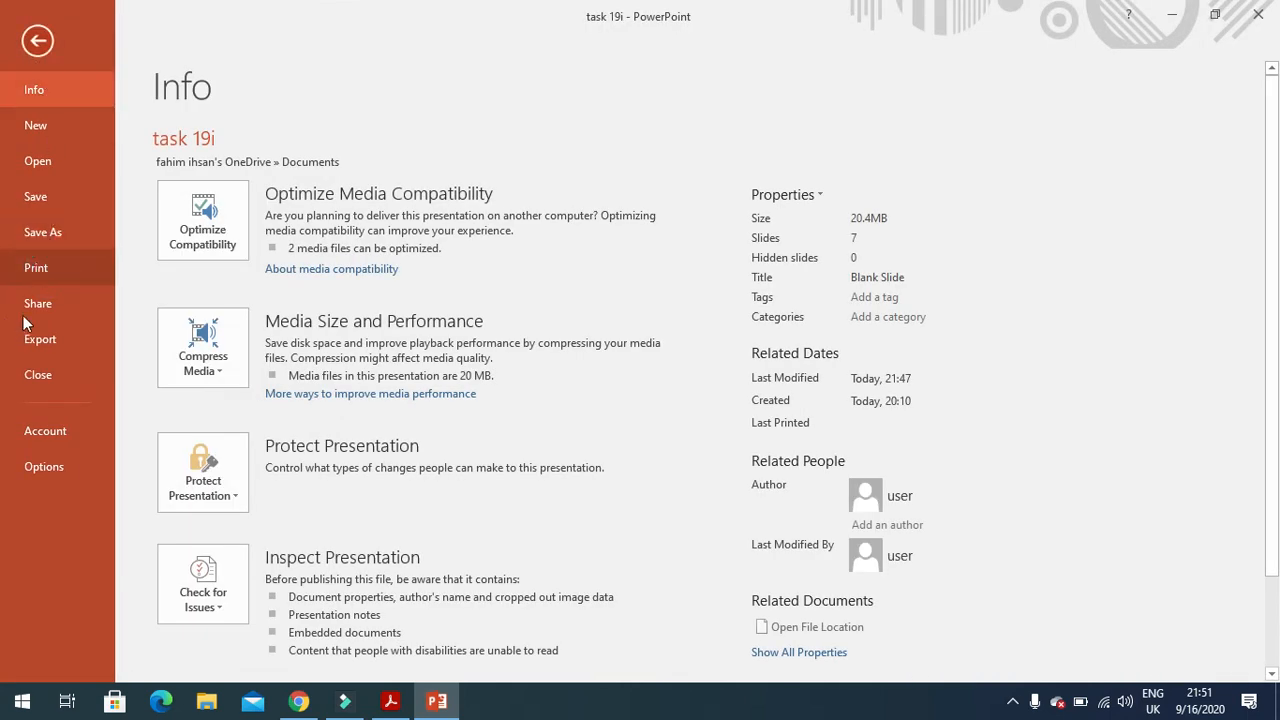
pyautogui.moveTo(172, 288)
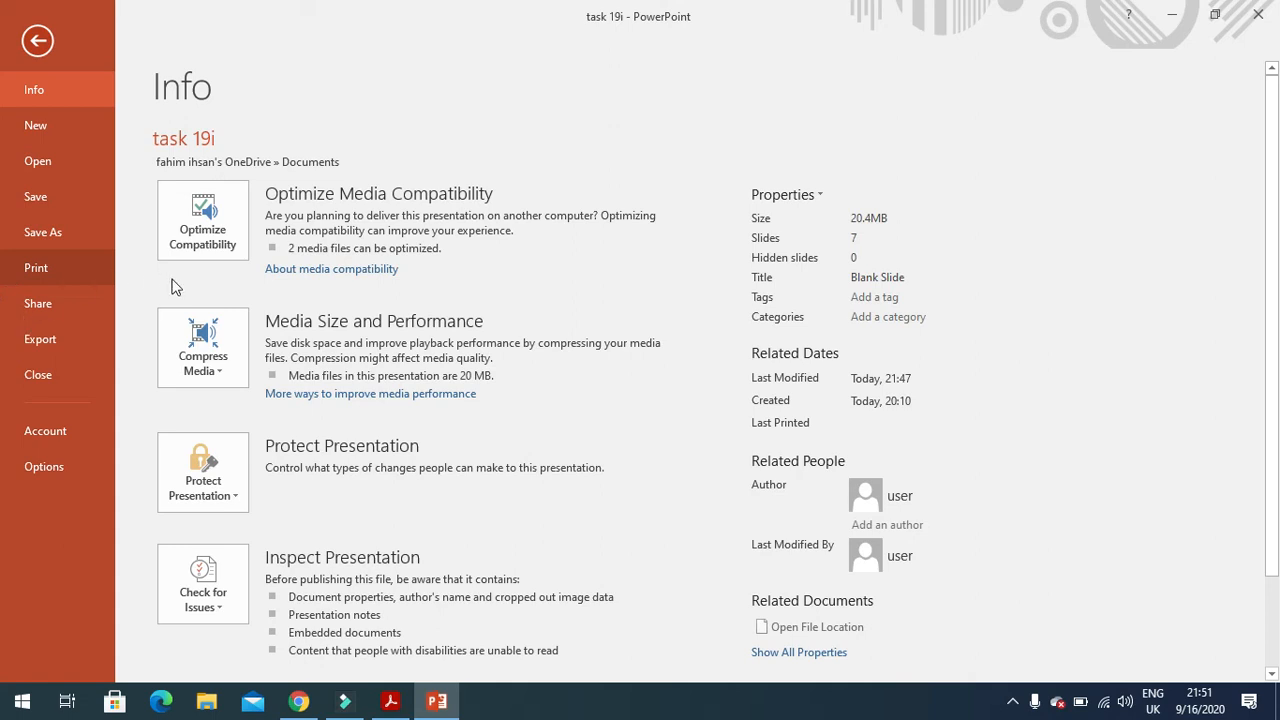
pyautogui.click(36, 268)
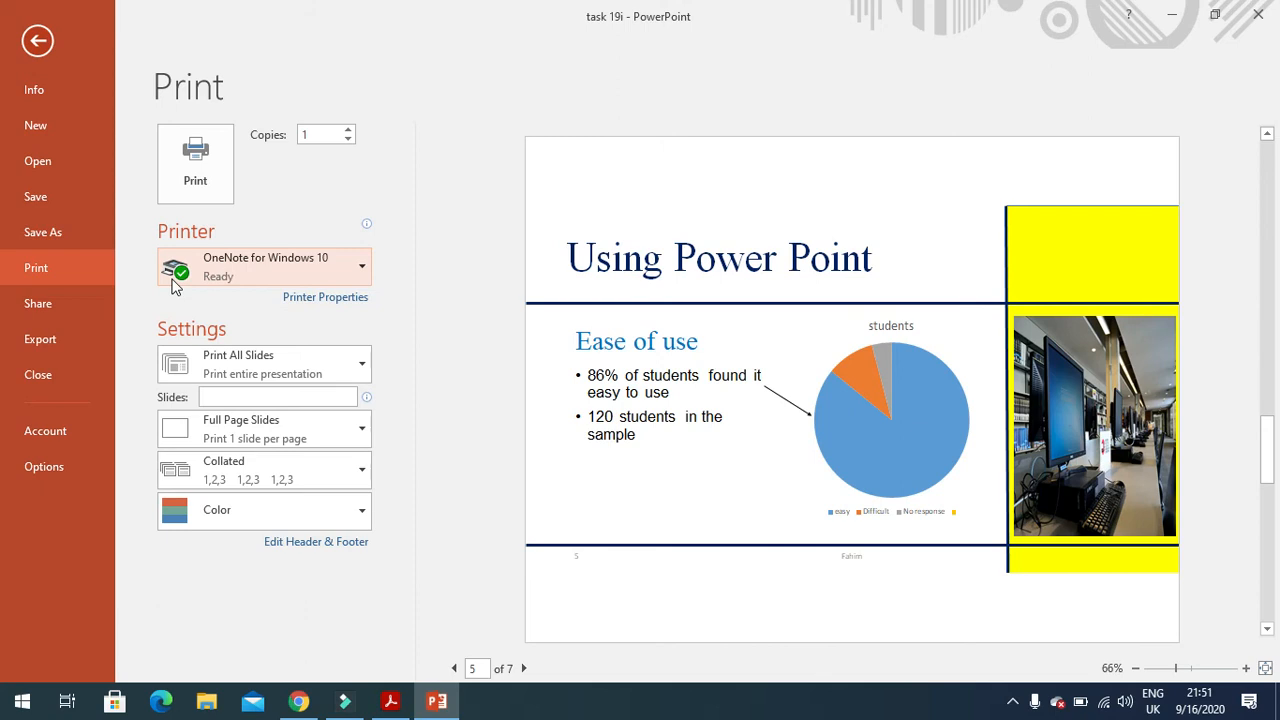
pyautogui.moveTo(792, 568)
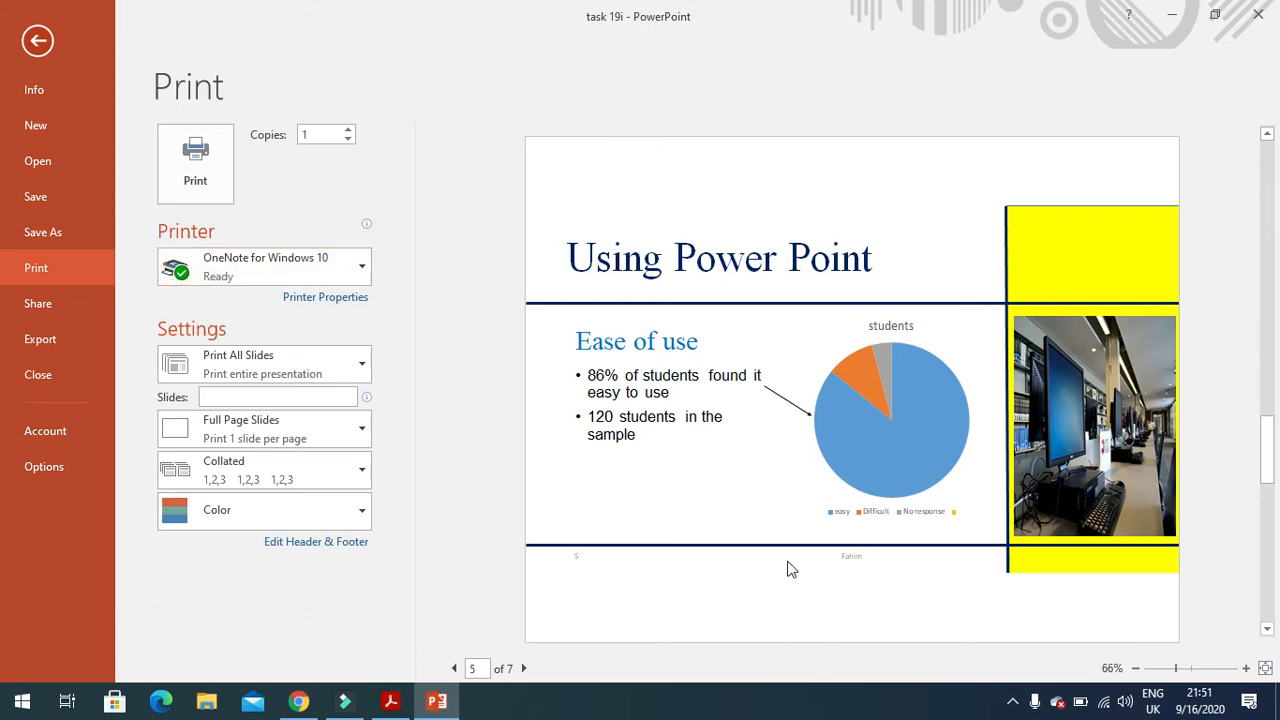
pyautogui.moveTo(264, 456)
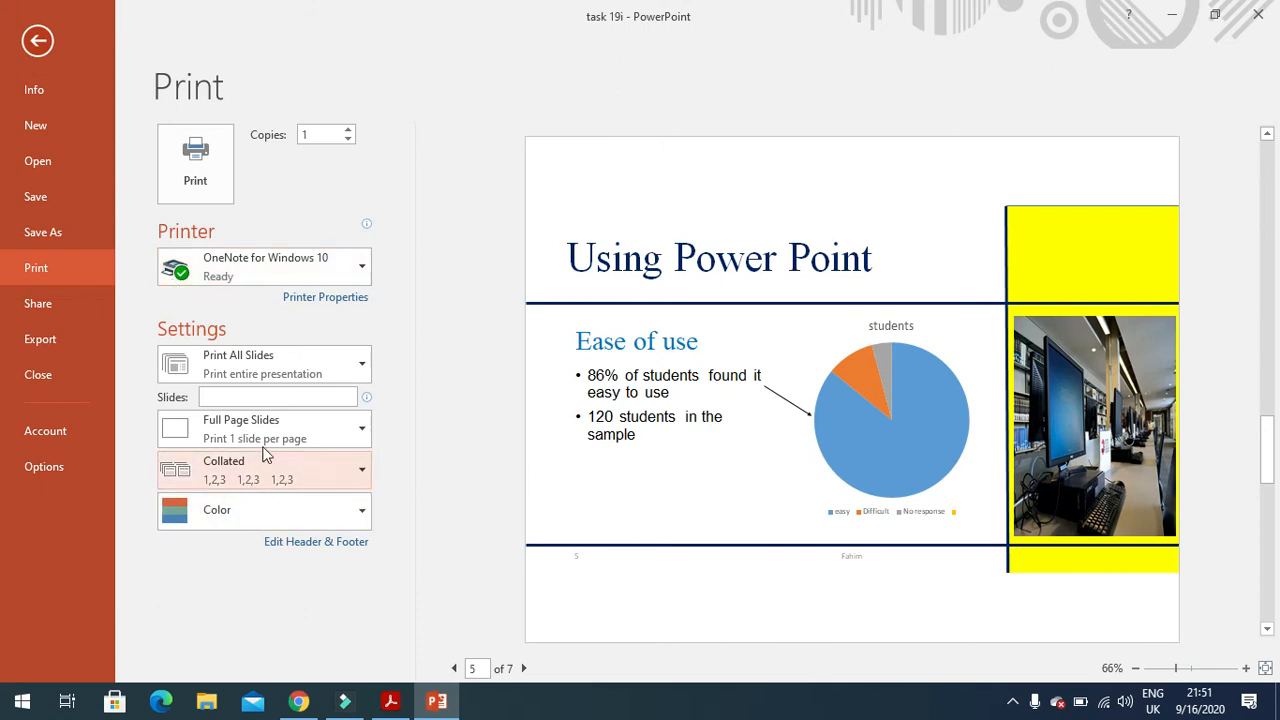
# Preview the printout as Handouts 6 Slides Horizontal, then as 2 slides per page
pyautogui.click(264, 428)
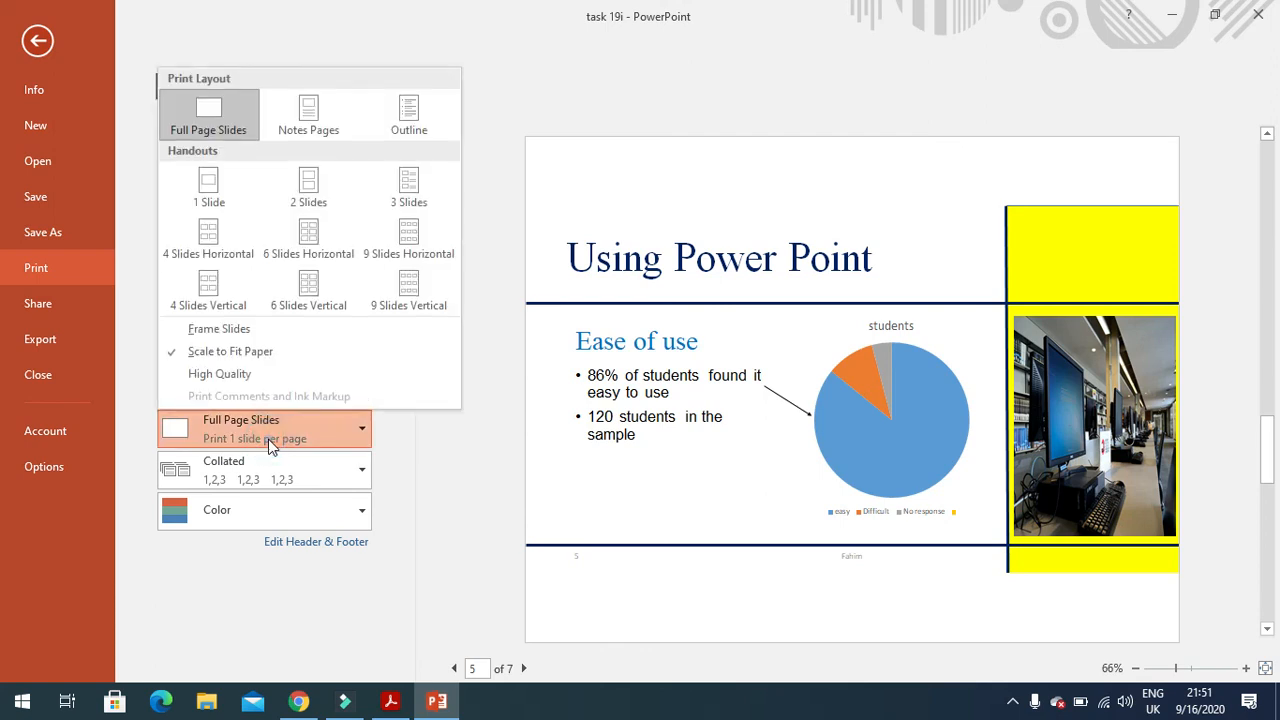
pyautogui.click(308, 240)
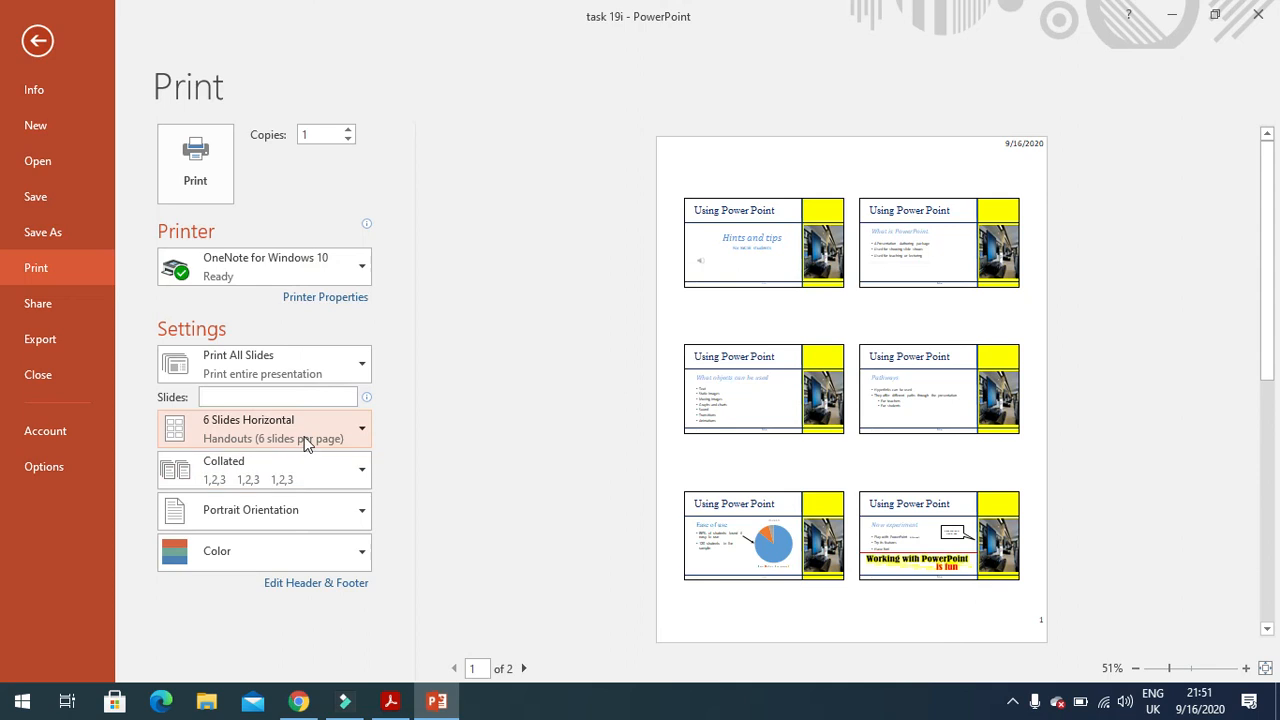
pyautogui.click(264, 428)
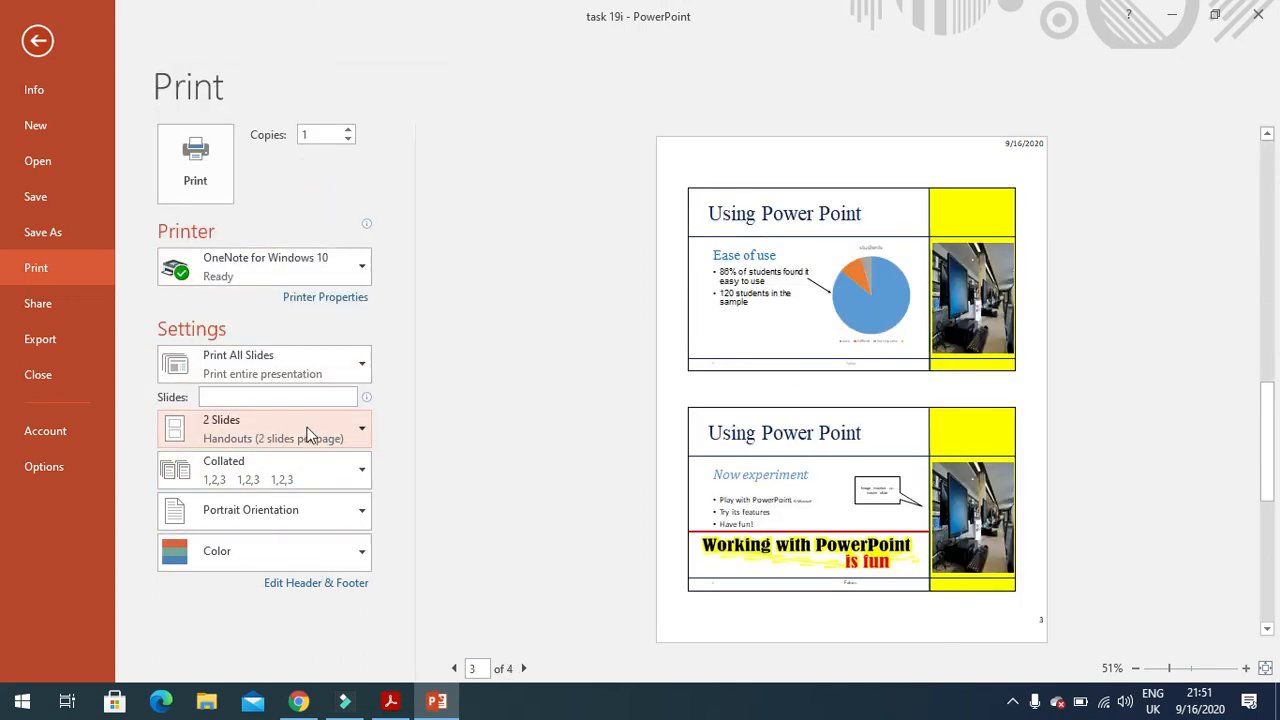
pyautogui.click(264, 428)
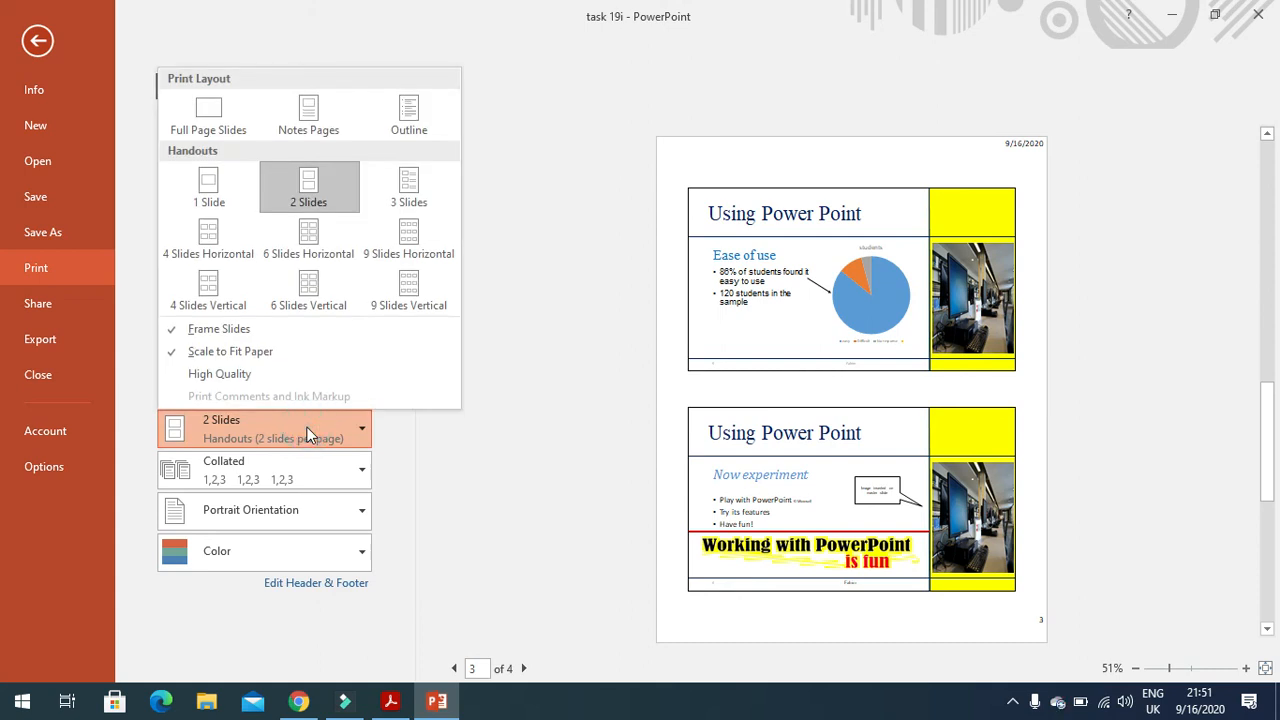
pyautogui.moveTo(308, 114)
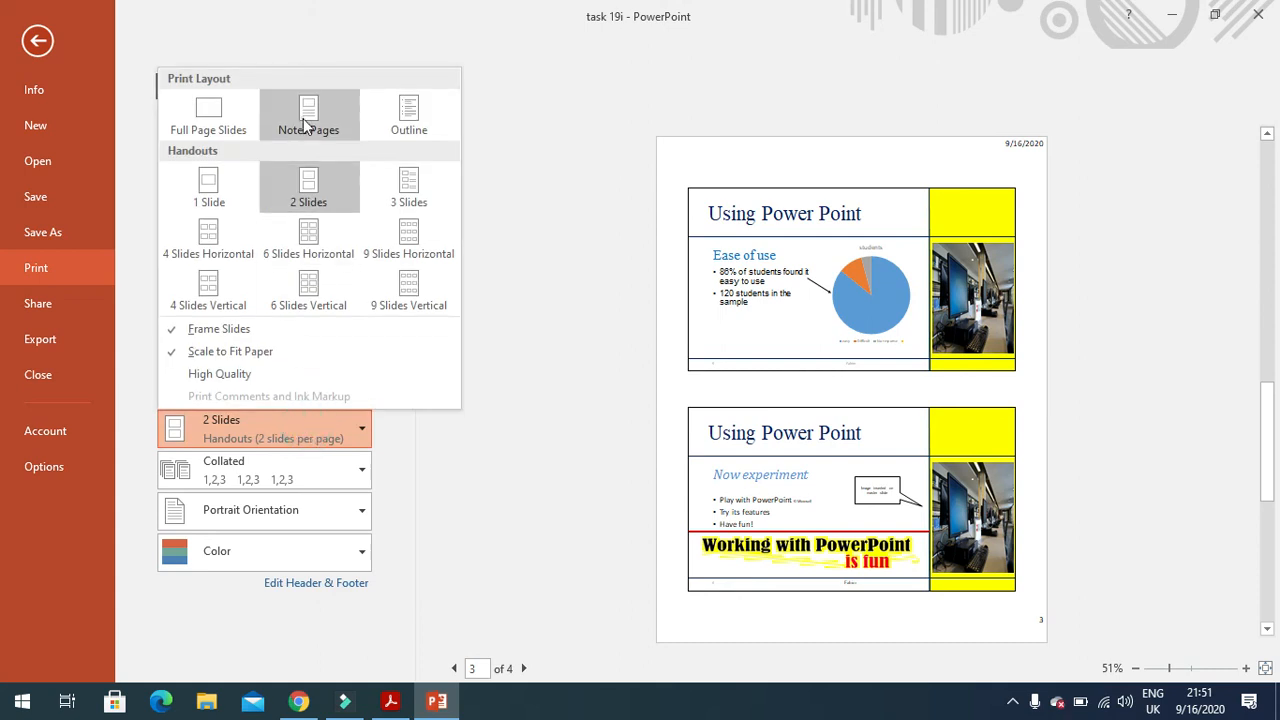
# Preview as Notes Pages and page back from slide 5's notes to slide 2's
pyautogui.click(308, 114)
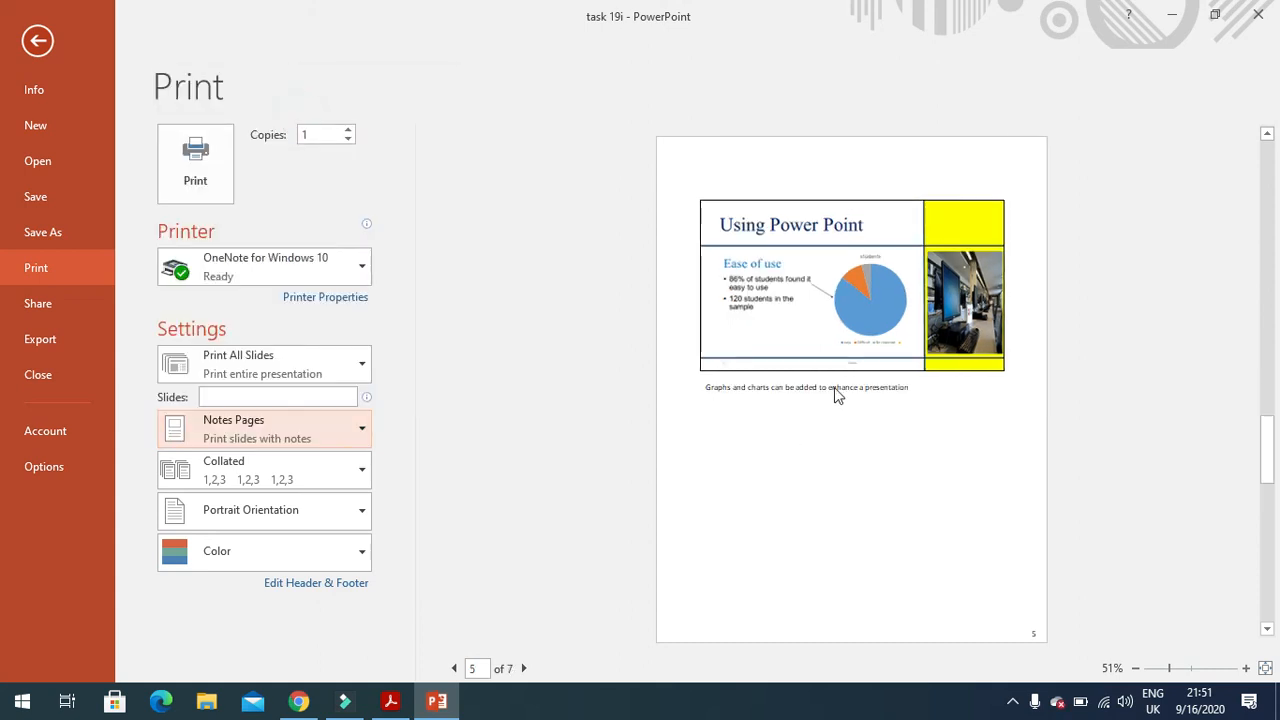
pyautogui.click(454, 668)
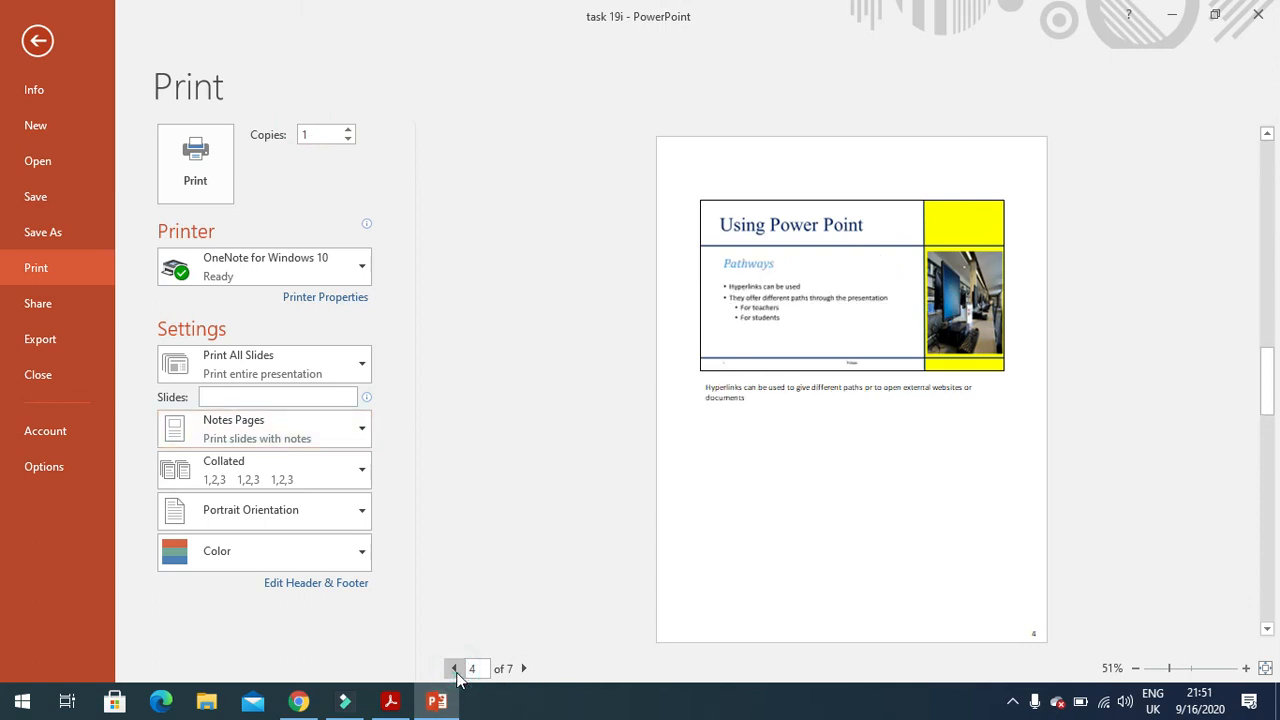
pyautogui.click(454, 668)
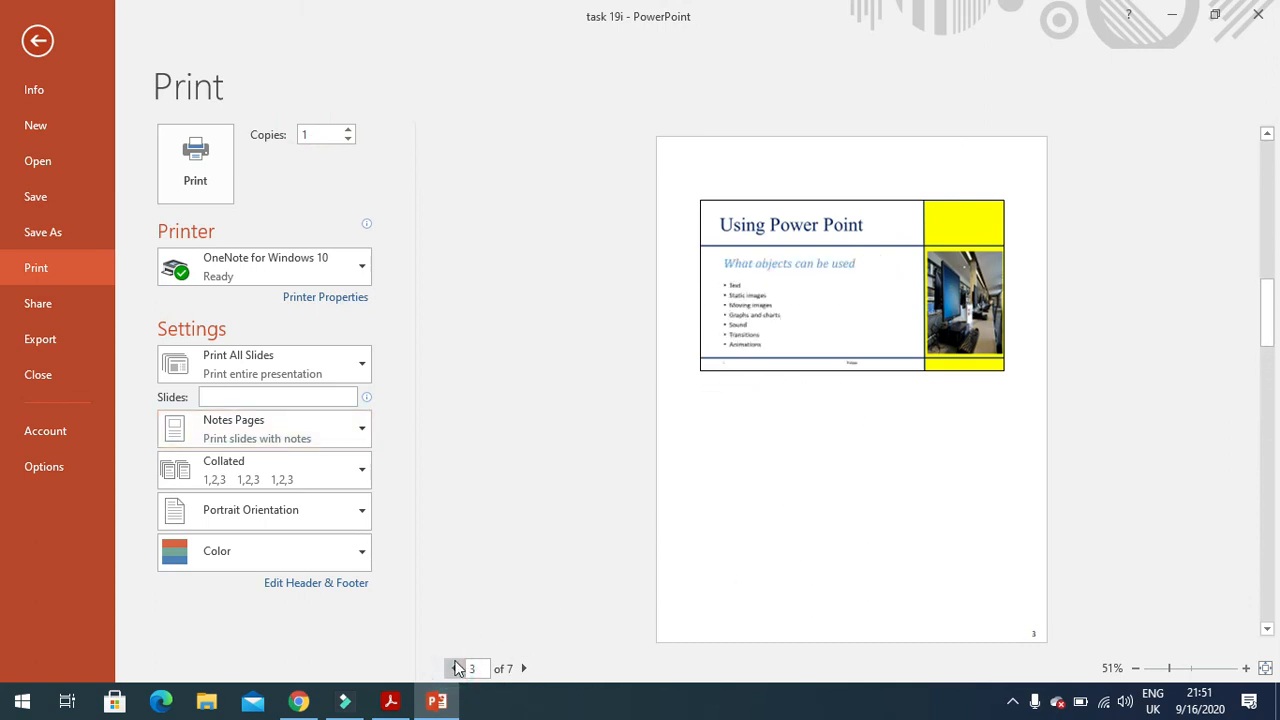
pyautogui.click(454, 668)
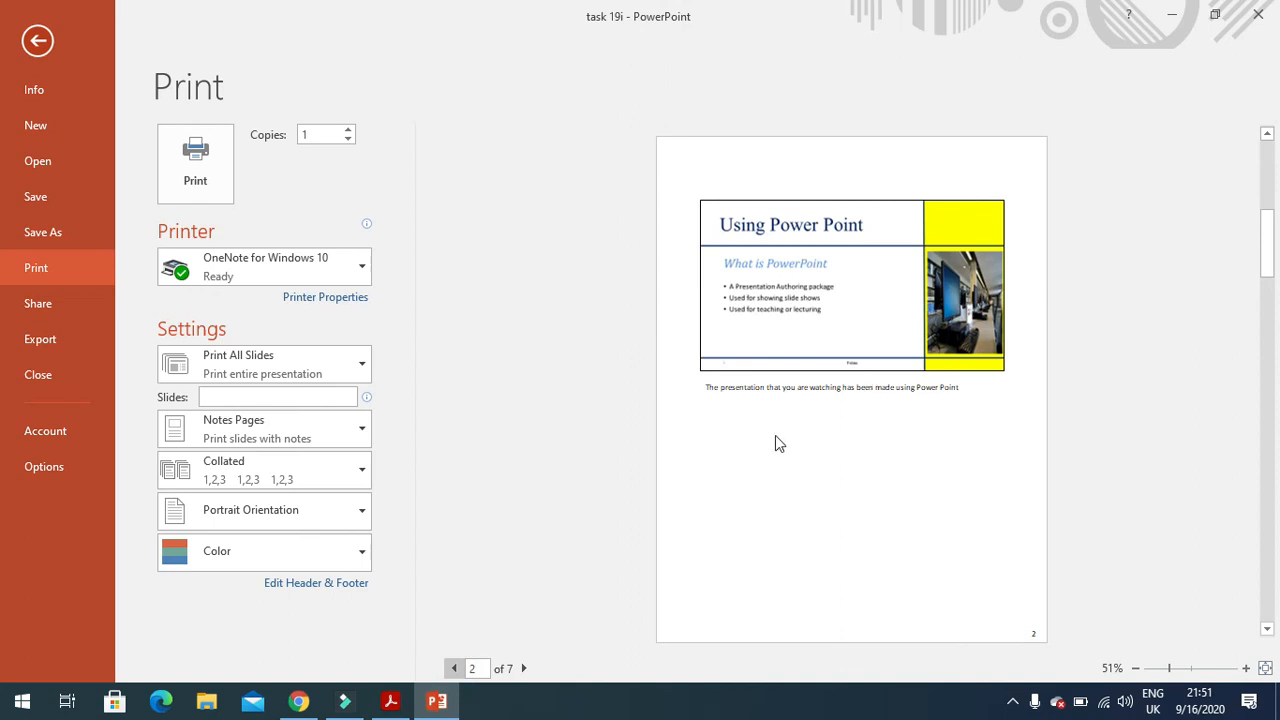